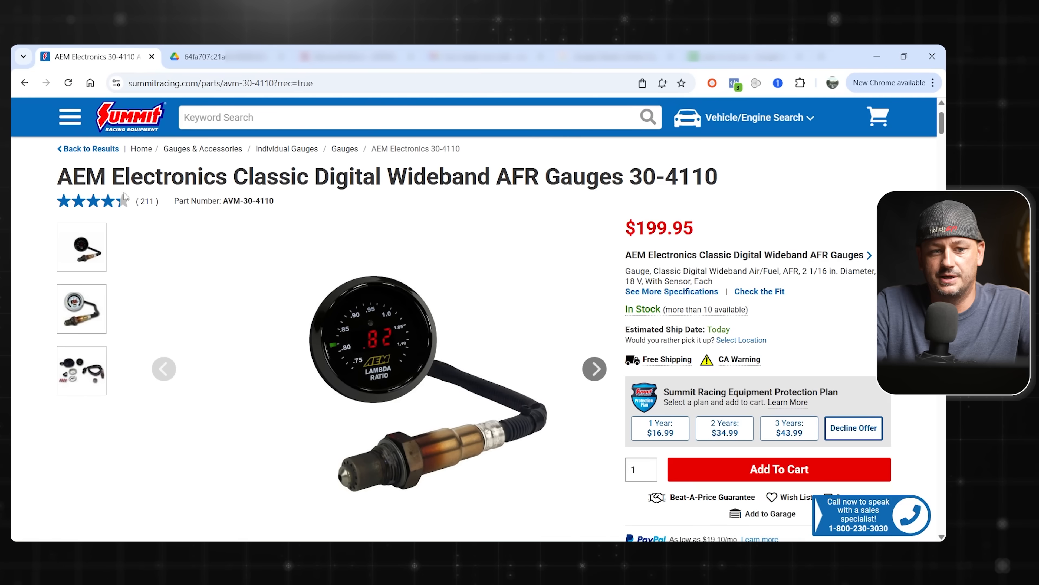
{"action": "mouse_move", "coordinate": [695, 196]}
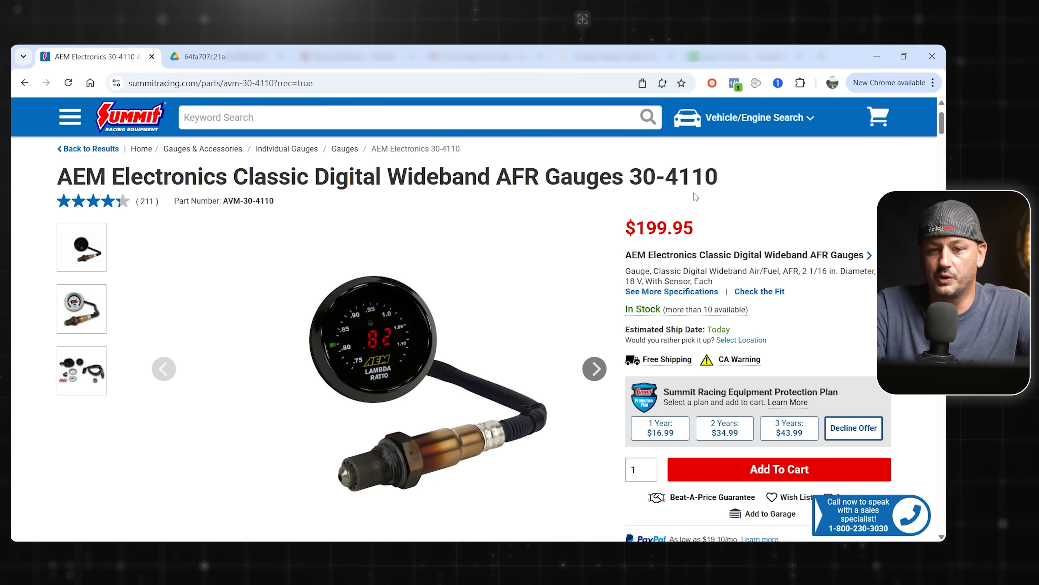
Note the AEM Classic Digital Wideband AFR gauge's $199.95 price on Summit Racing.
{"action": "double_click", "coordinate": [659, 228]}
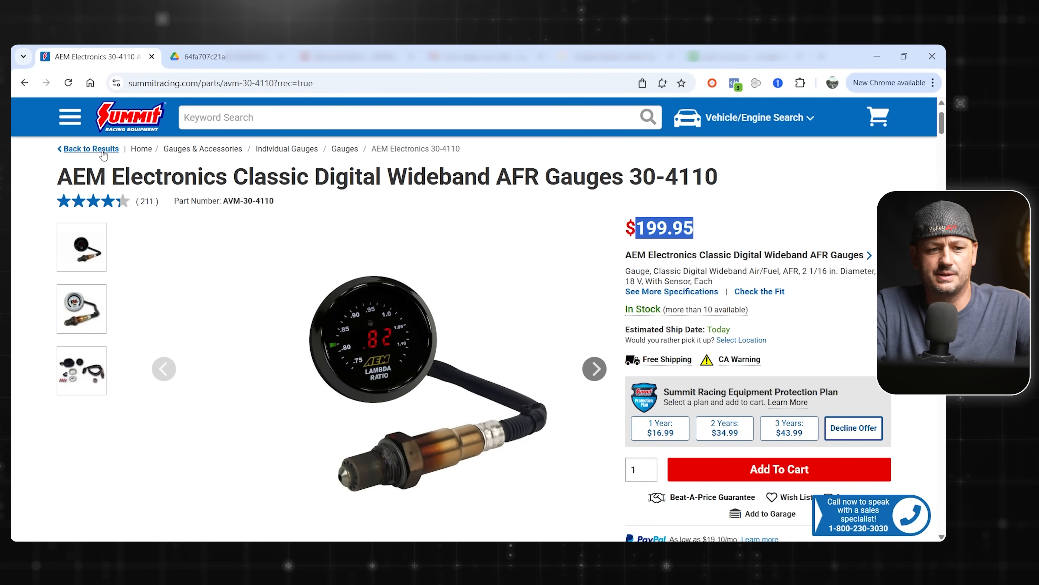
{"action": "mouse_move", "coordinate": [429, 238]}
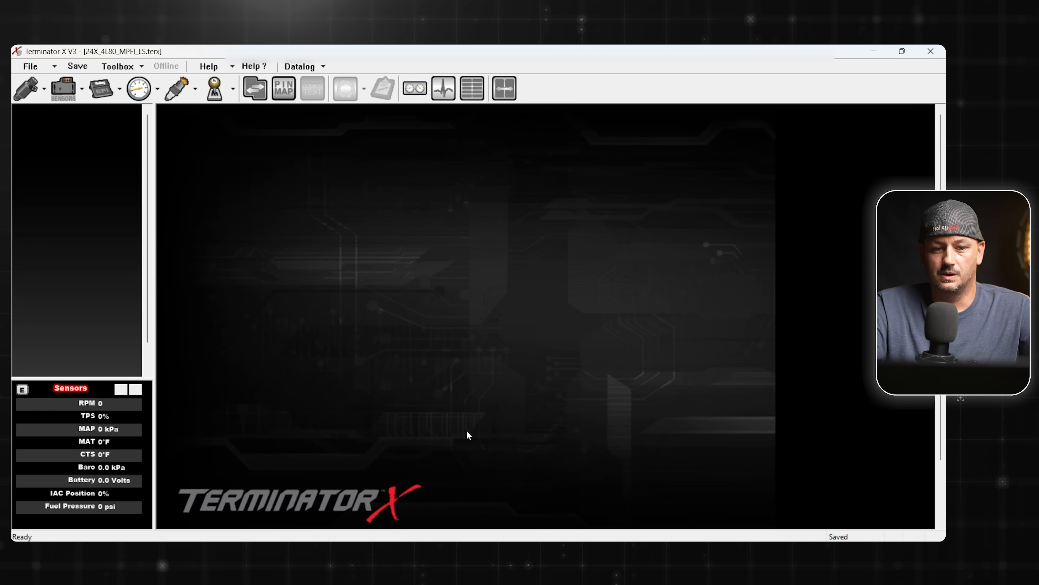
{"action": "mouse_move", "coordinate": [204, 196]}
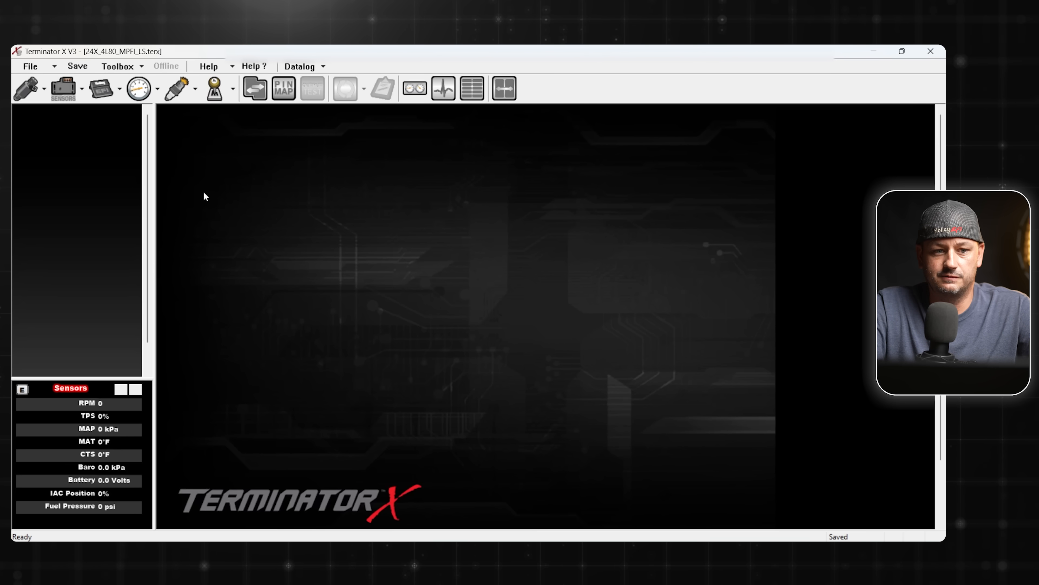
Browse the ICF configuration file library and cancel without loading a file.
{"action": "left_click", "coordinate": [118, 65]}
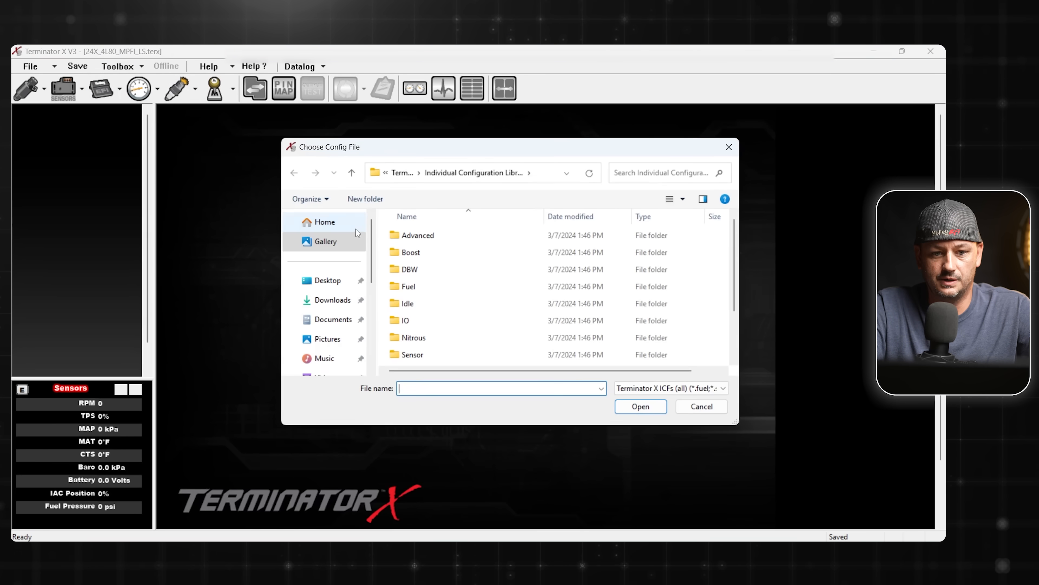
{"action": "left_click", "coordinate": [700, 407]}
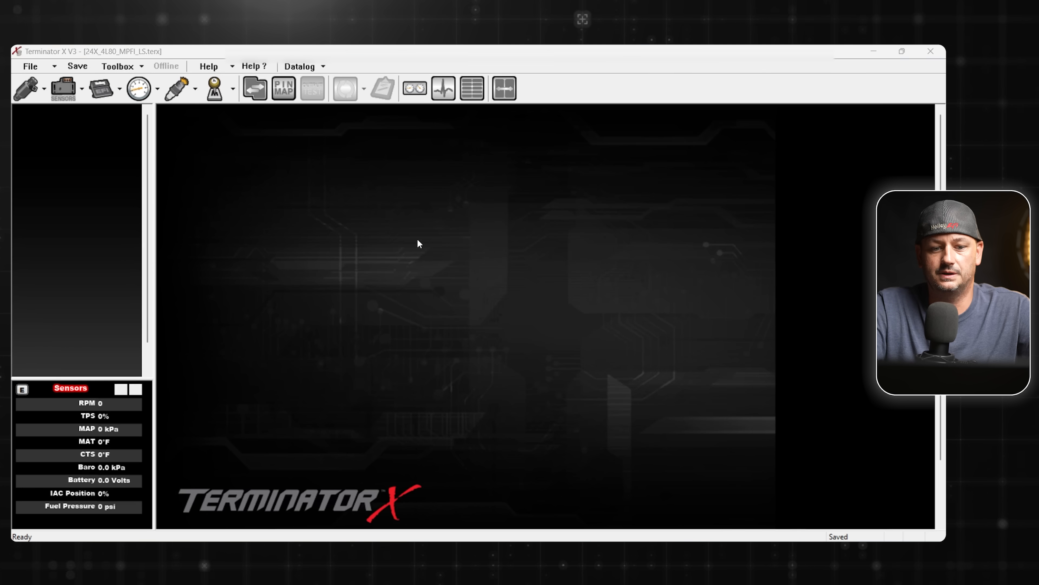
{"action": "left_click", "coordinate": [213, 89]}
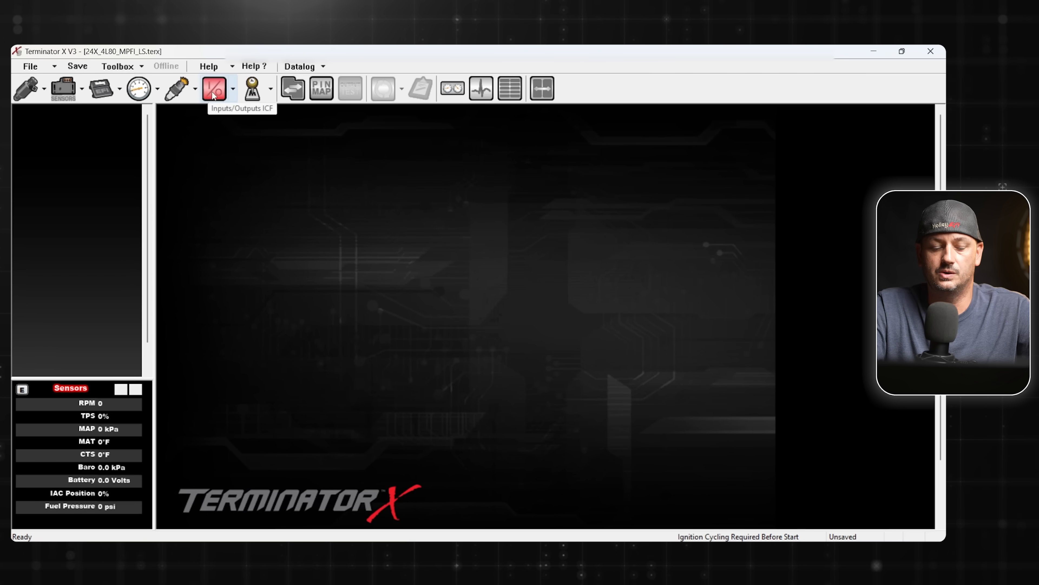
Name input #1 'Left O2', enable it and make it a 5 VOLT input.
{"action": "left_click", "coordinate": [214, 88]}
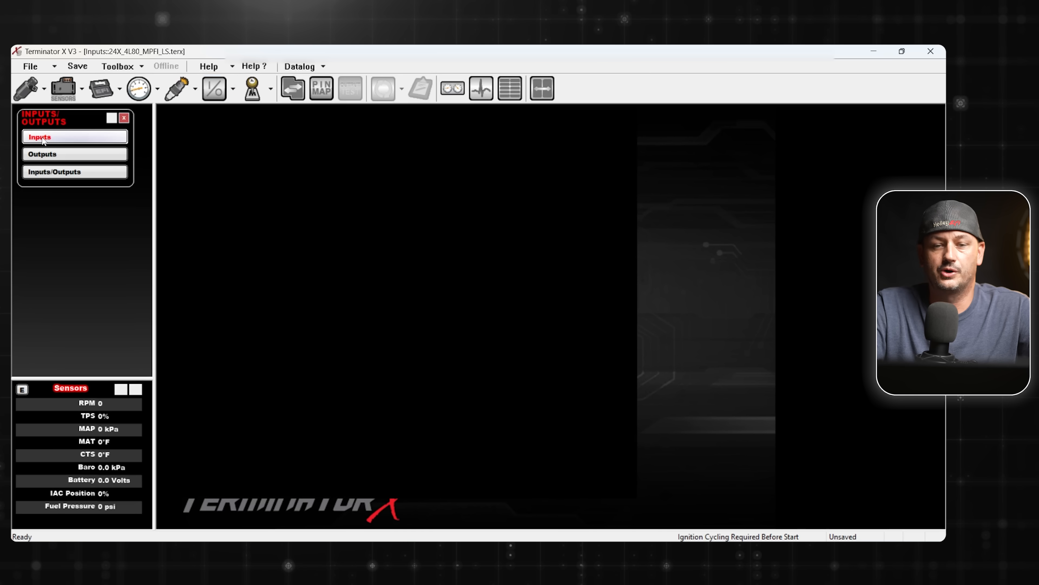
{"action": "left_click", "coordinate": [39, 136]}
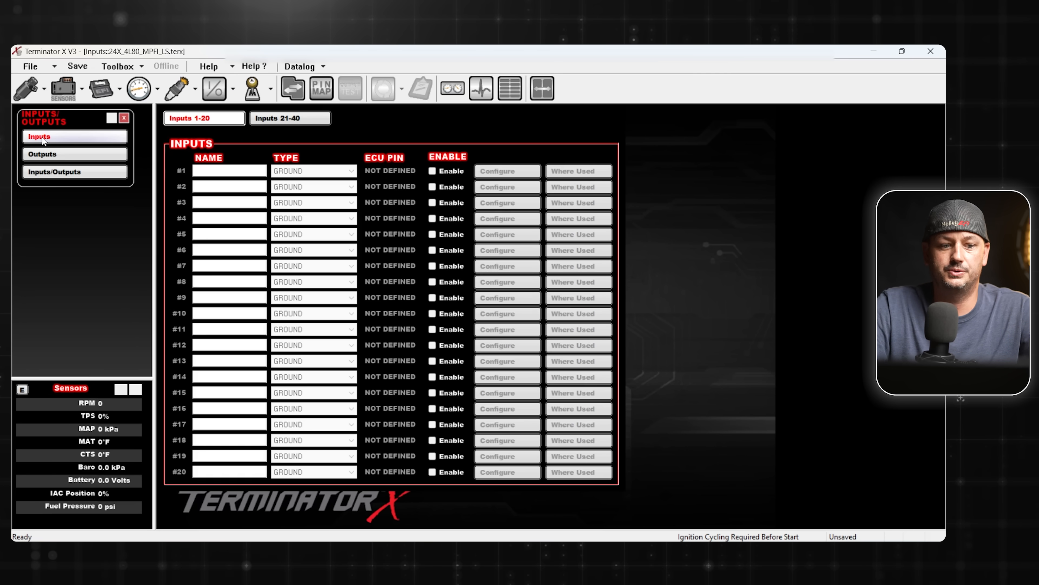
{"action": "left_click", "coordinate": [228, 170]}
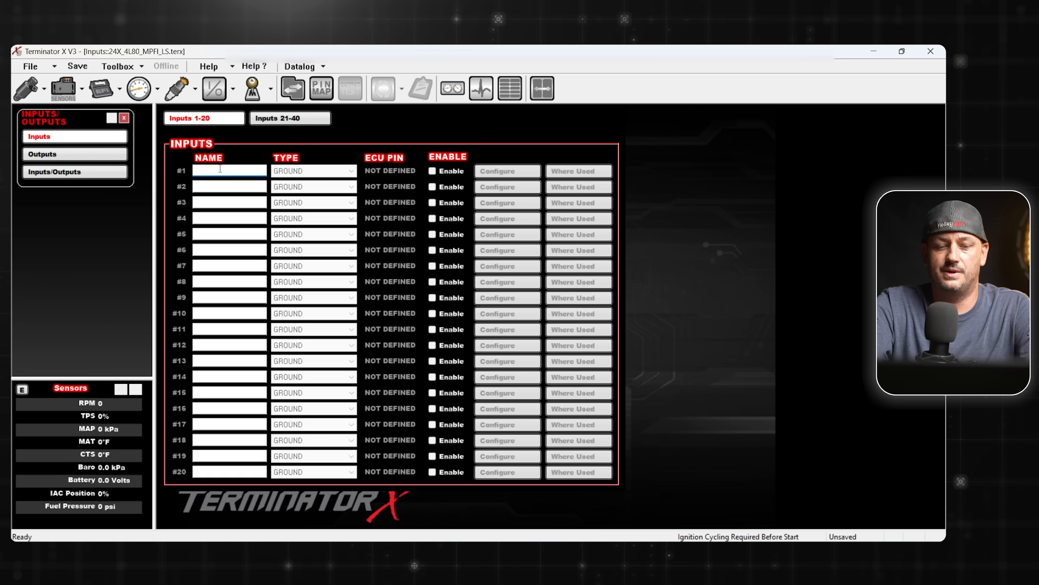
{"action": "type", "text": "Left 02"}
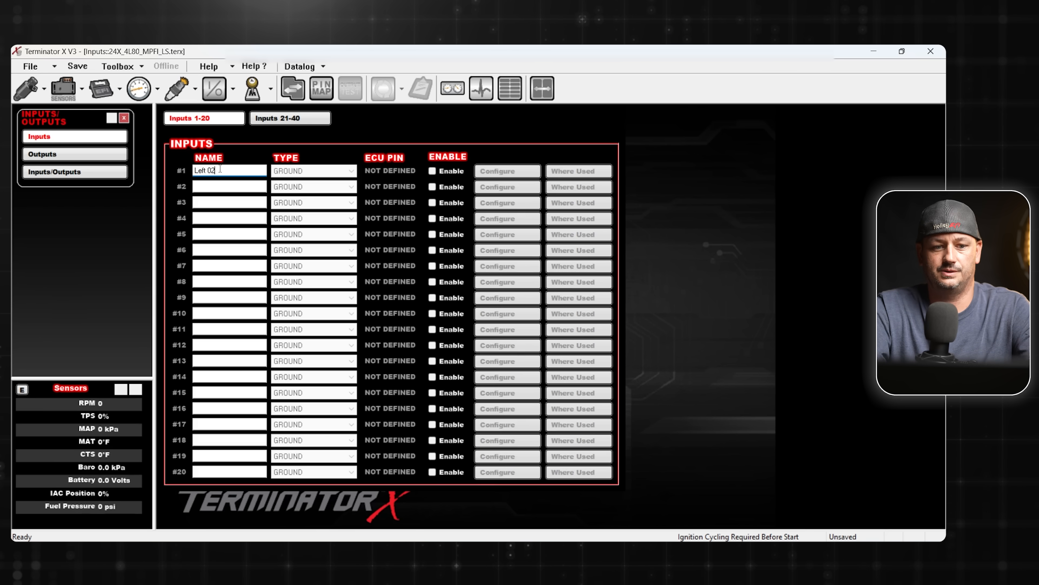
{"action": "left_click", "coordinate": [433, 171]}
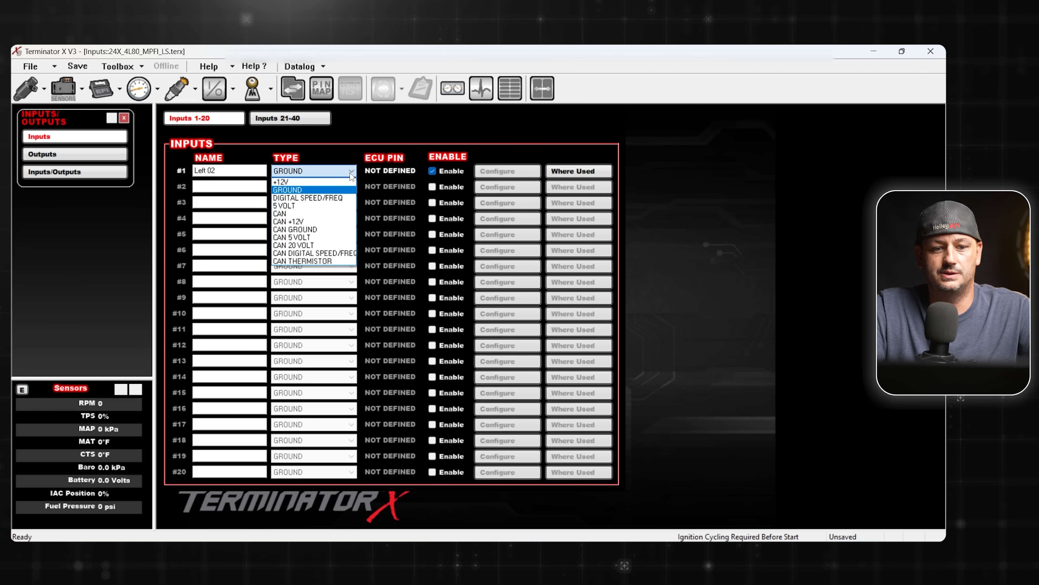
{"action": "mouse_move", "coordinate": [305, 206]}
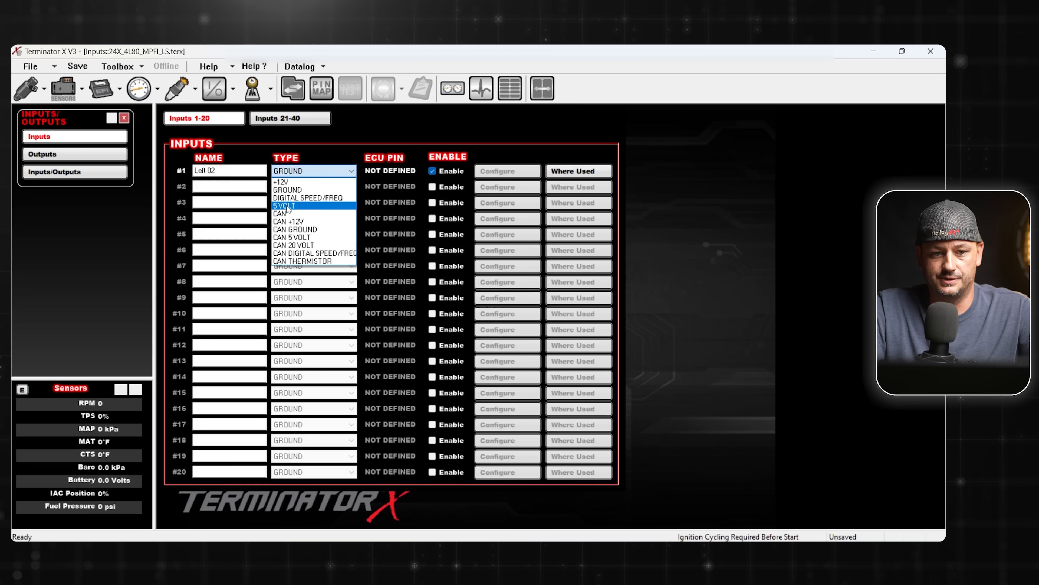
{"action": "left_click", "coordinate": [282, 206]}
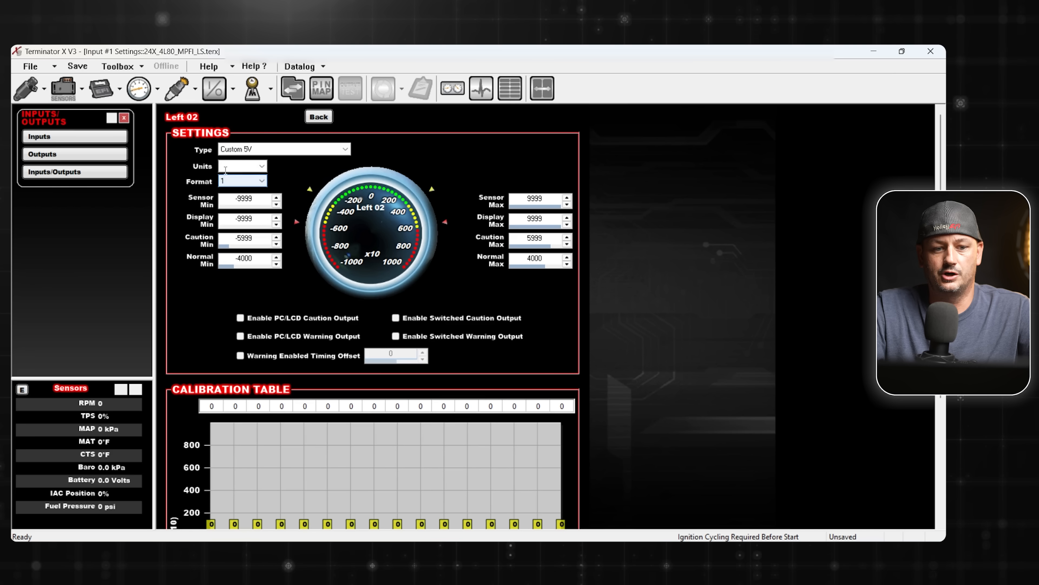
Set the input's units to AFR with a 1.23 two-decimal display format.
{"action": "left_click", "coordinate": [242, 166]}
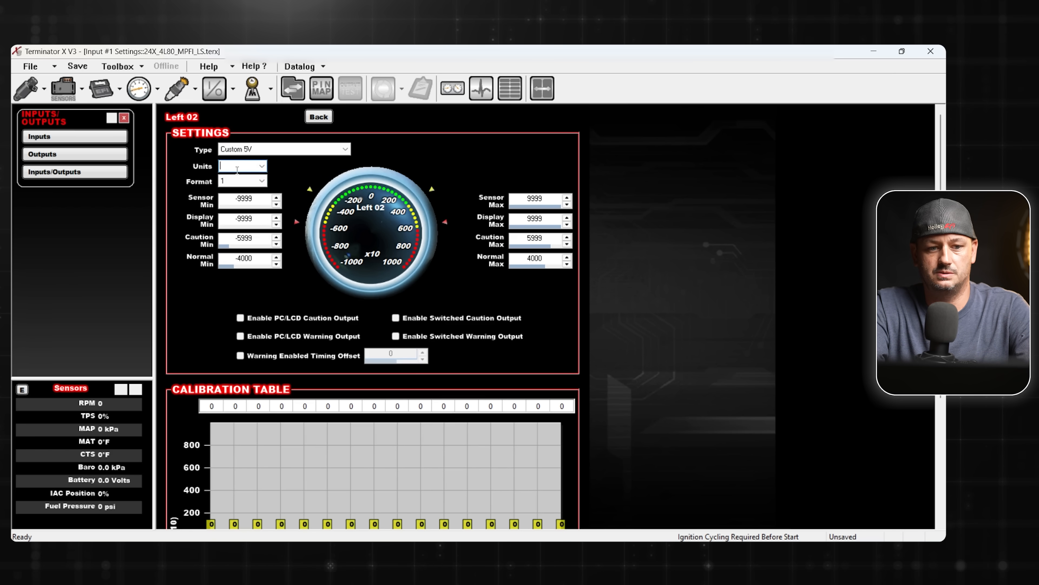
{"action": "type", "text": "AFR"}
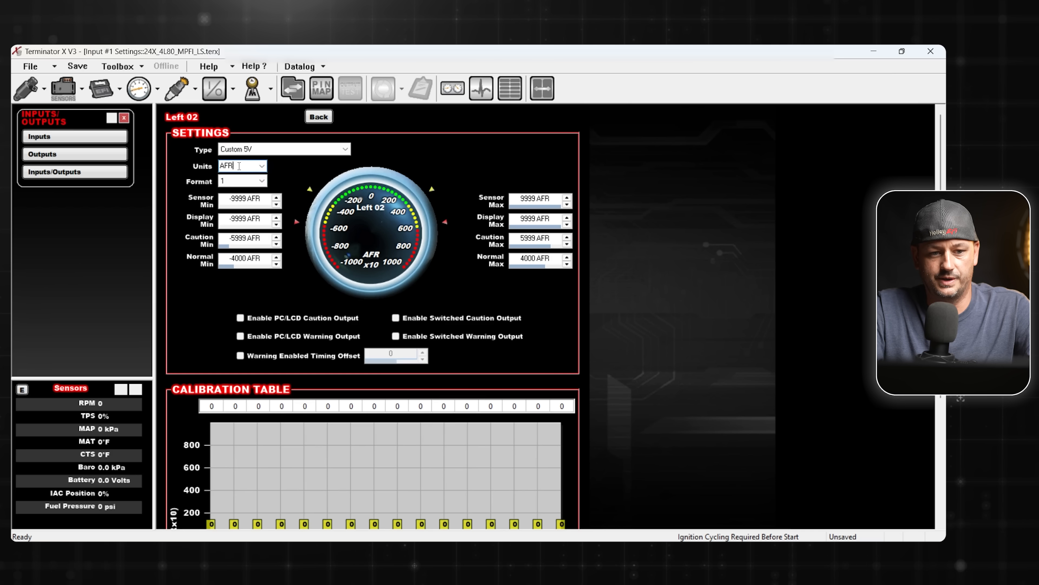
{"action": "left_click", "coordinate": [261, 165]}
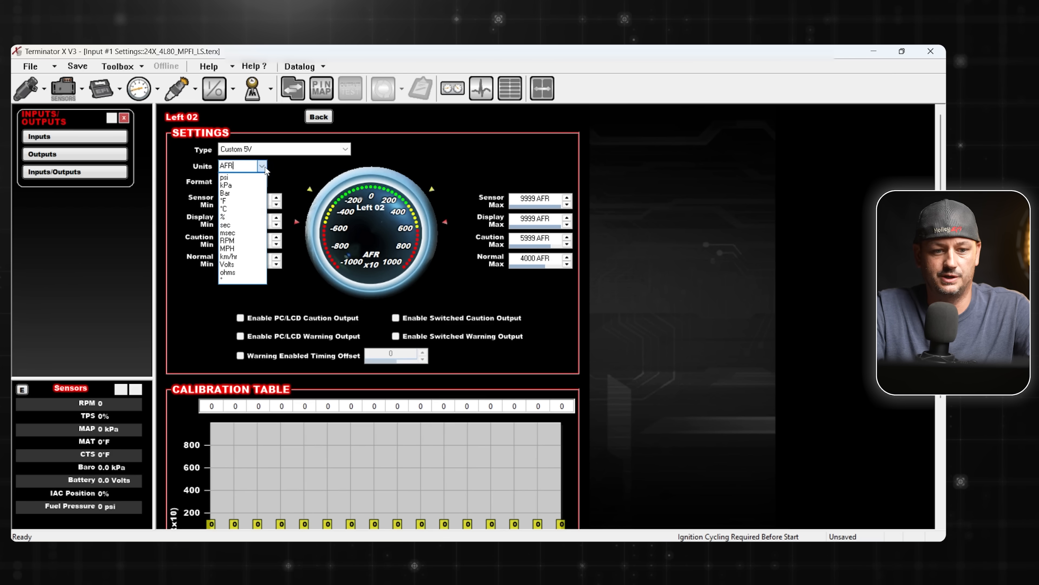
{"action": "left_click", "coordinate": [239, 166]}
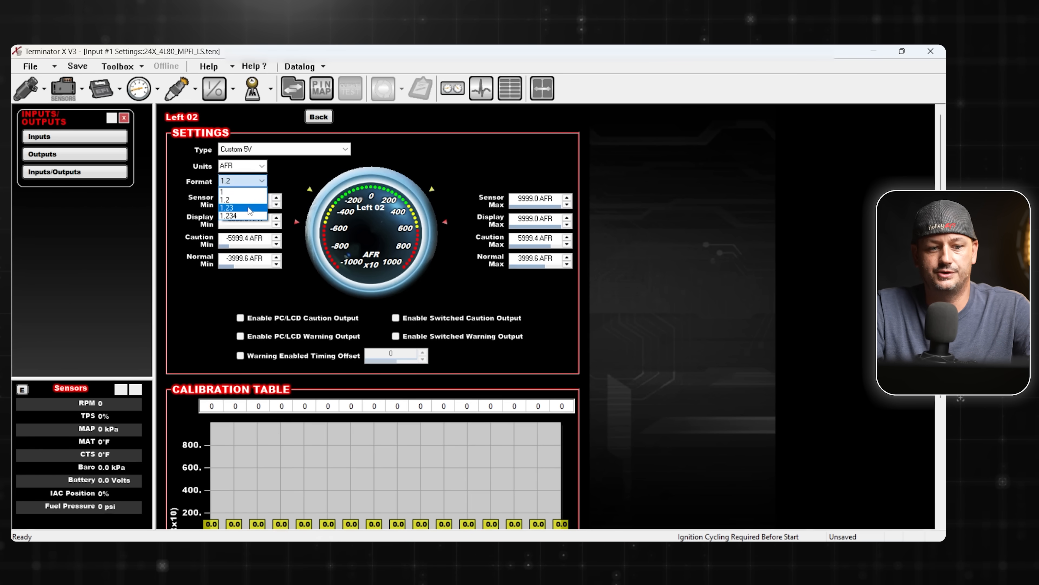
{"action": "left_click", "coordinate": [227, 209]}
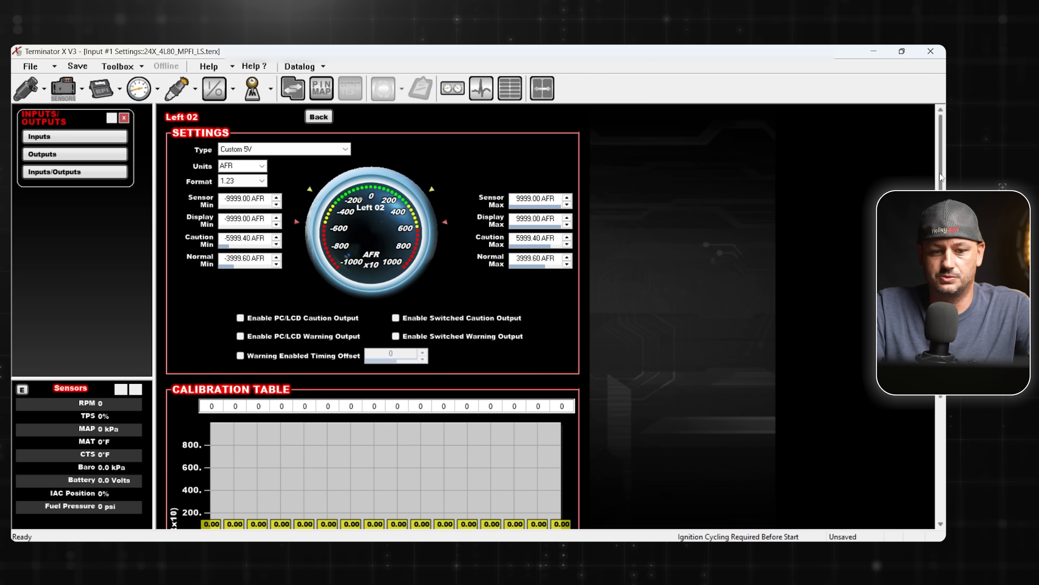
{"action": "scroll", "scroll_direction": "down", "scroll_amount": 3}
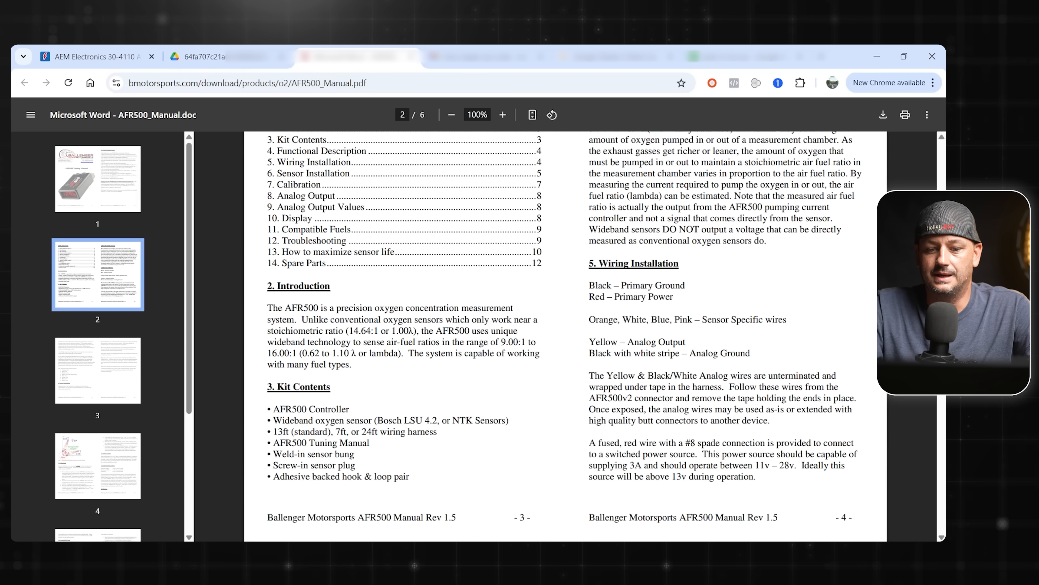
Scroll the AFR500 manual down to its wiring notes and Deutsch connector pinout.
{"action": "scroll", "scroll_direction": "down", "scroll_amount": 3}
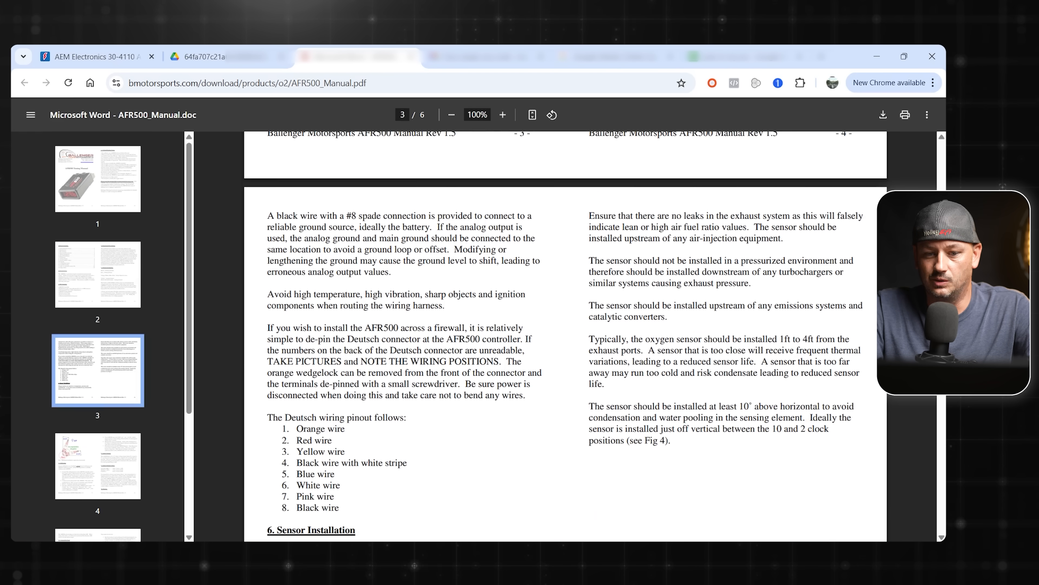
{"action": "scroll", "scroll_direction": "down", "scroll_amount": 3}
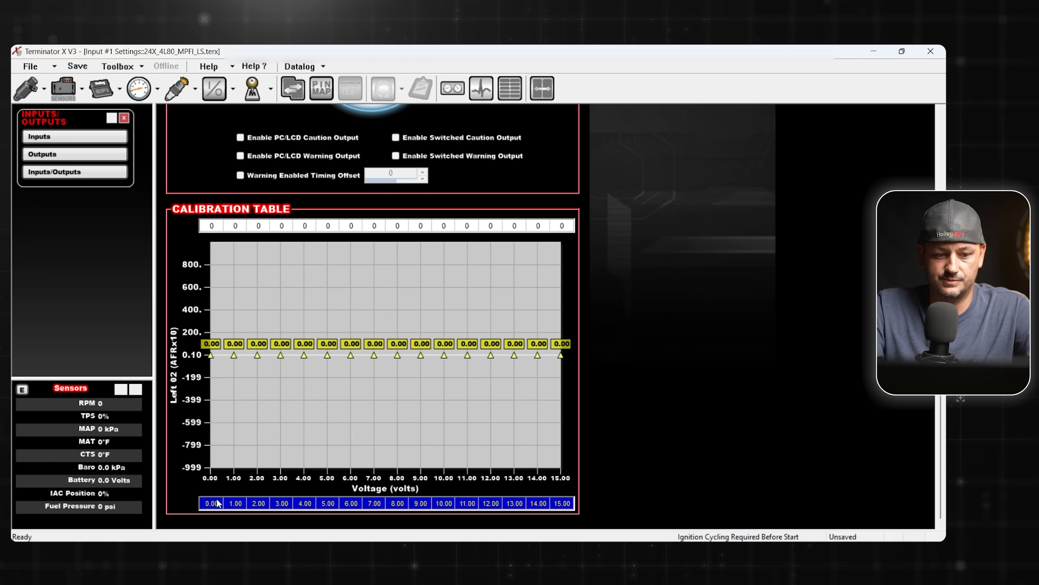
Spread the calibration voltage breakpoints evenly from 0 to 5 volts.
{"action": "left_click", "coordinate": [561, 503]}
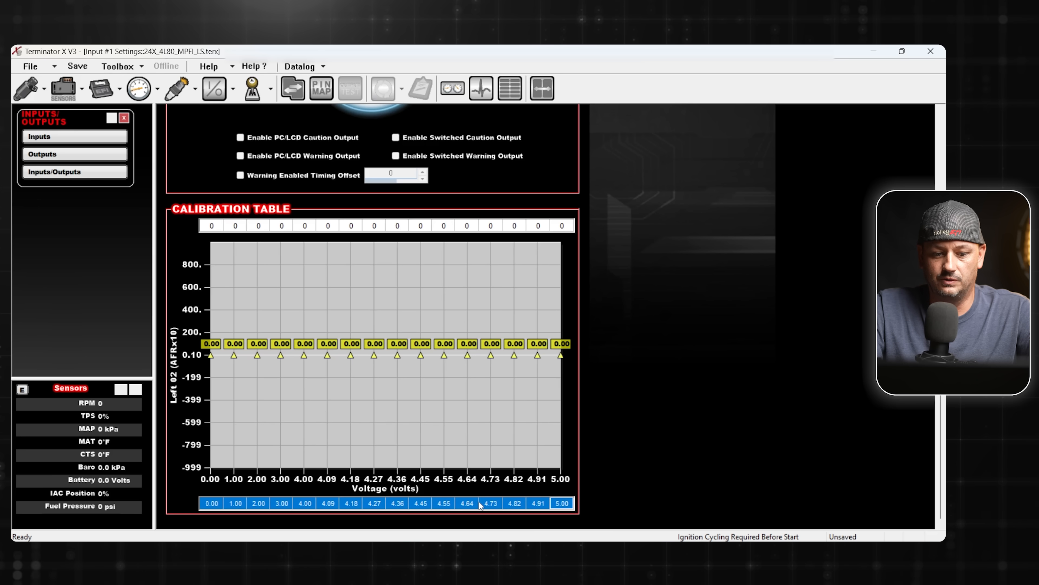
{"action": "right_click", "coordinate": [481, 502]}
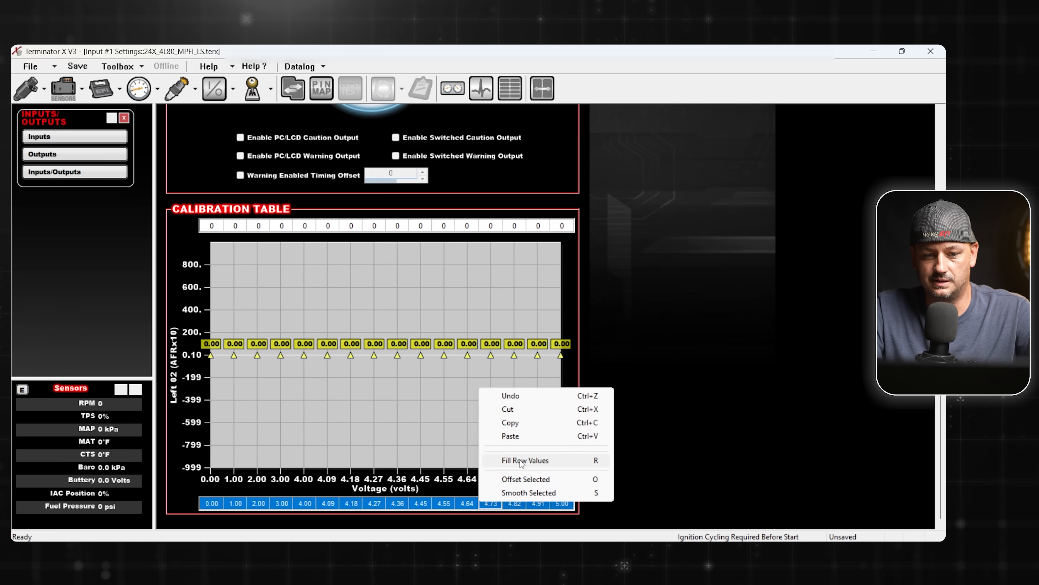
{"action": "left_click", "coordinate": [525, 460]}
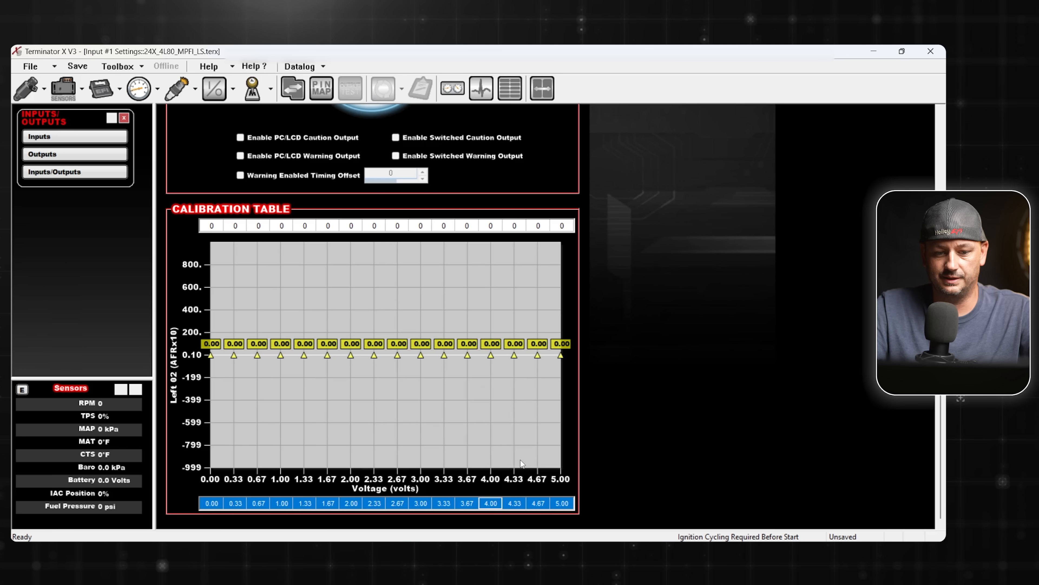
Enter 9.00 and 16 AFR at the ends and interpolate the values between them.
{"action": "left_click", "coordinate": [210, 225]}
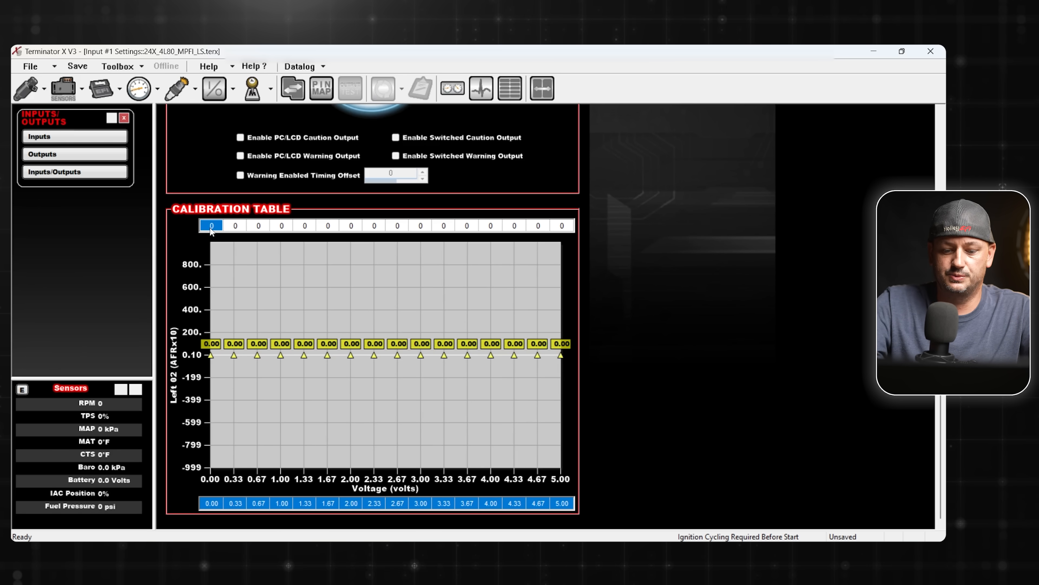
{"action": "type", "text": "9.00"}
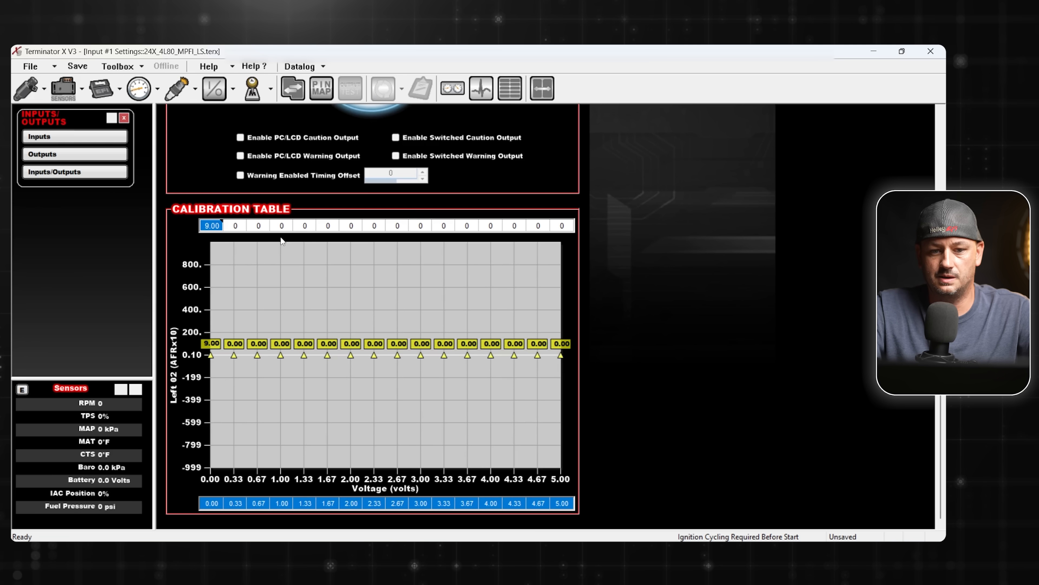
{"action": "type", "text": "16.00"}
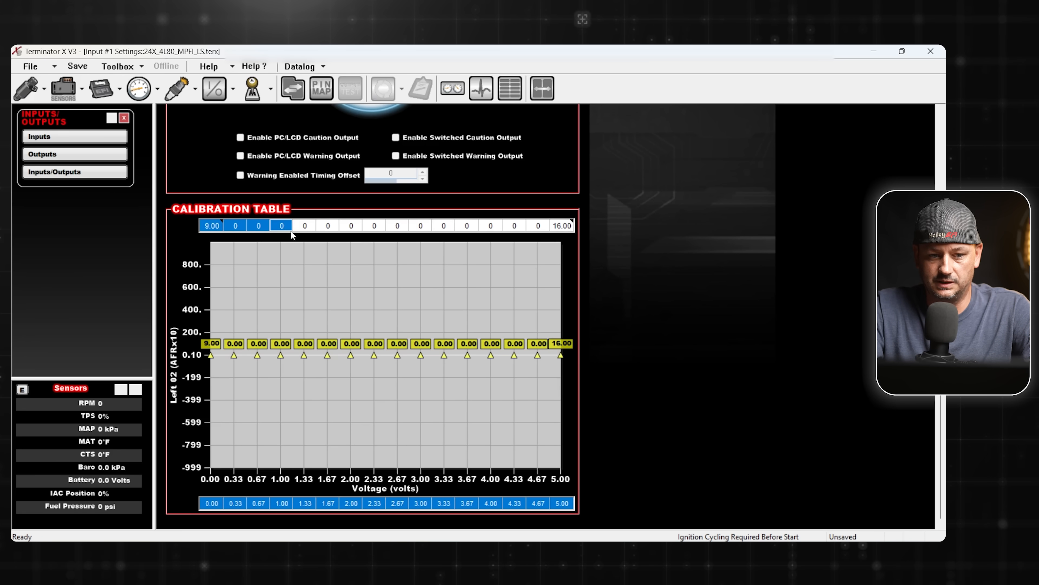
{"action": "left_click", "coordinate": [561, 225]}
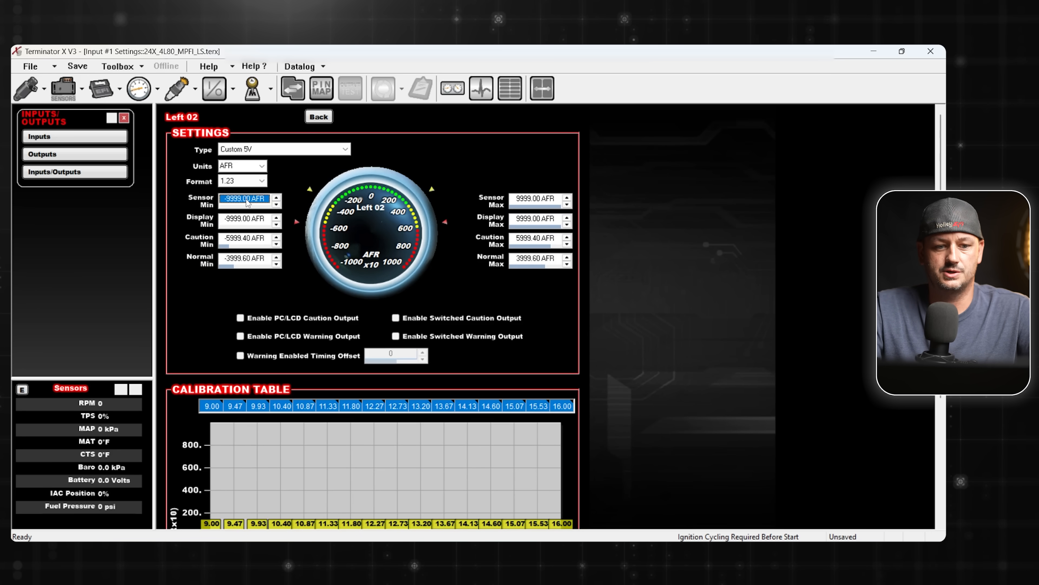
Set sensor/display/caution minimum to 9.00 AFR, maximums to 16.00, and normal minimum to 12.00.
{"action": "type", "text": "9.00"}
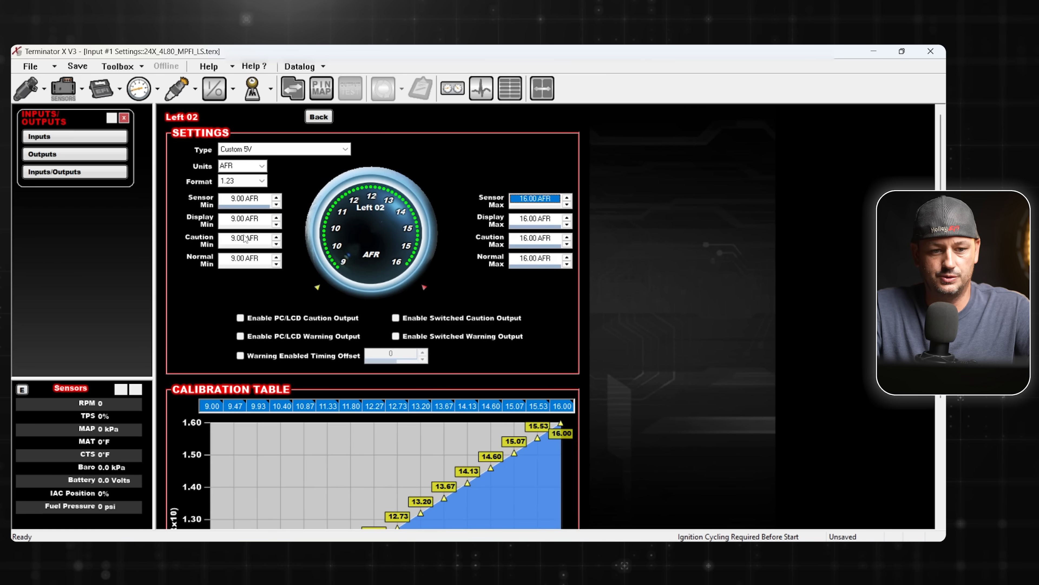
{"action": "left_click", "coordinate": [245, 259]}
{"action": "type", "text": "12"}
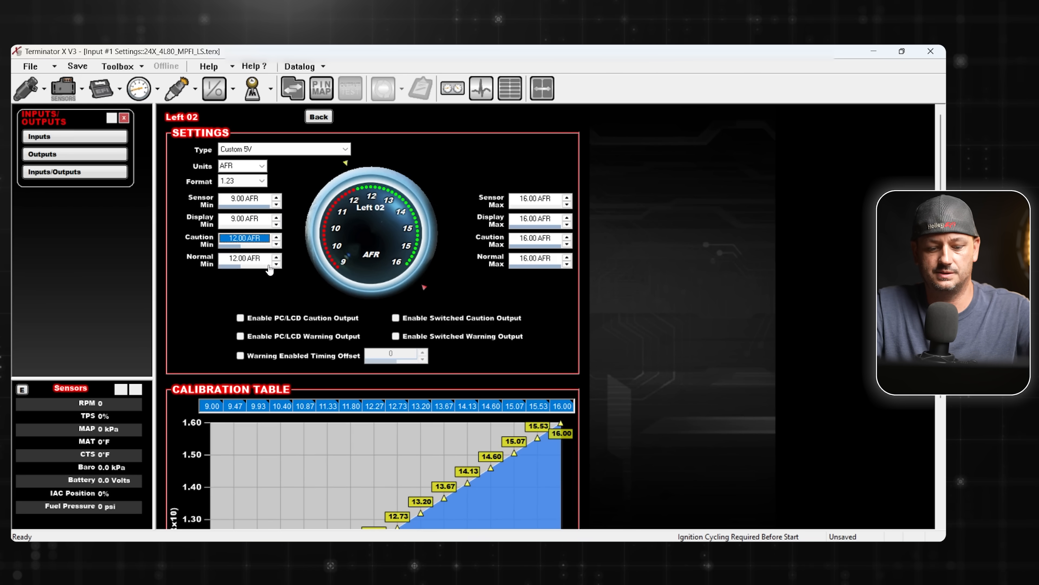
{"action": "left_click", "coordinate": [277, 241]}
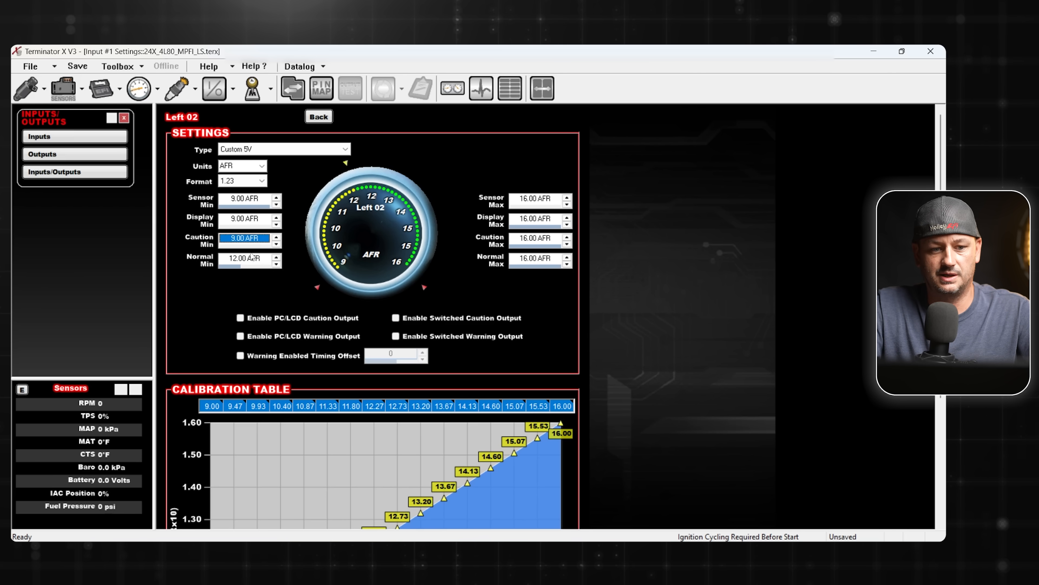
{"action": "scroll", "scroll_direction": "down", "scroll_amount": 3}
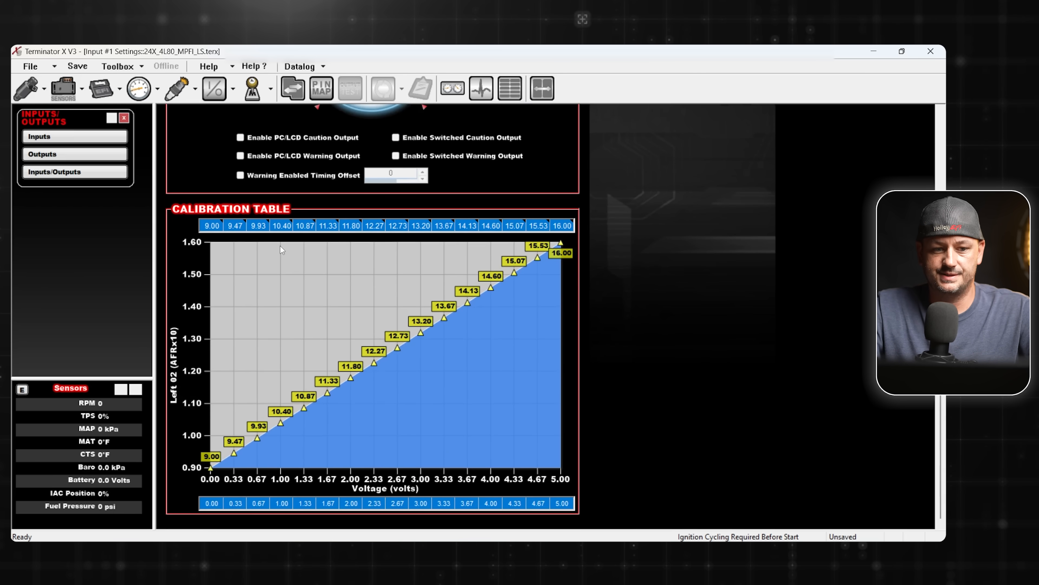
{"action": "mouse_move", "coordinate": [251, 497]}
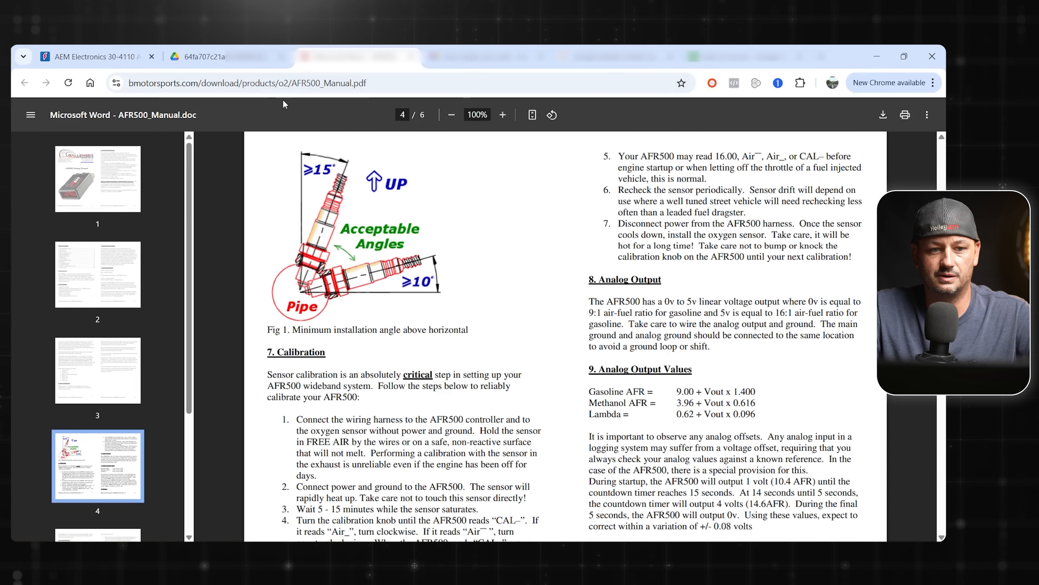
{"action": "mouse_move", "coordinate": [345, 65]}
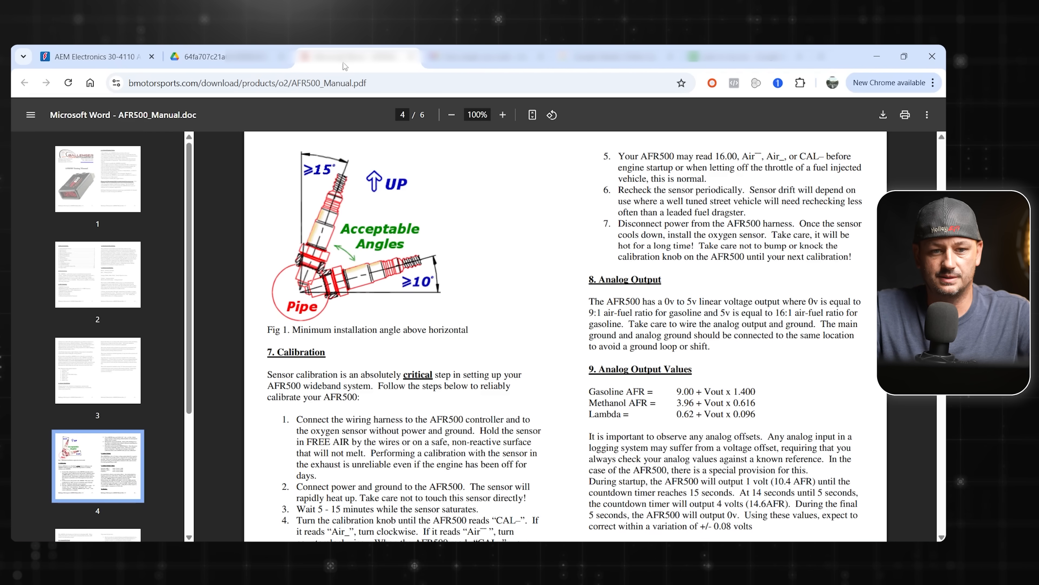
Switch Chrome to the AEM 30-4110 UEGO gauge manual PDF.
{"action": "left_click", "coordinate": [225, 56]}
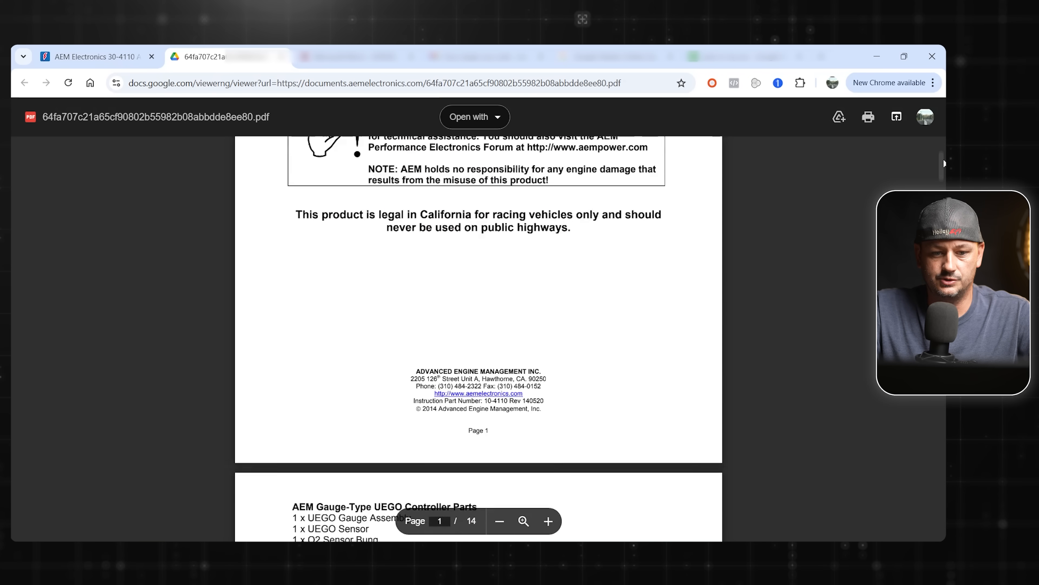
Scroll the AEM manual to Figure 3's gauge wiring diagram with the white 0–5V output wire.
{"action": "scroll", "scroll_direction": "down", "scroll_amount": 3}
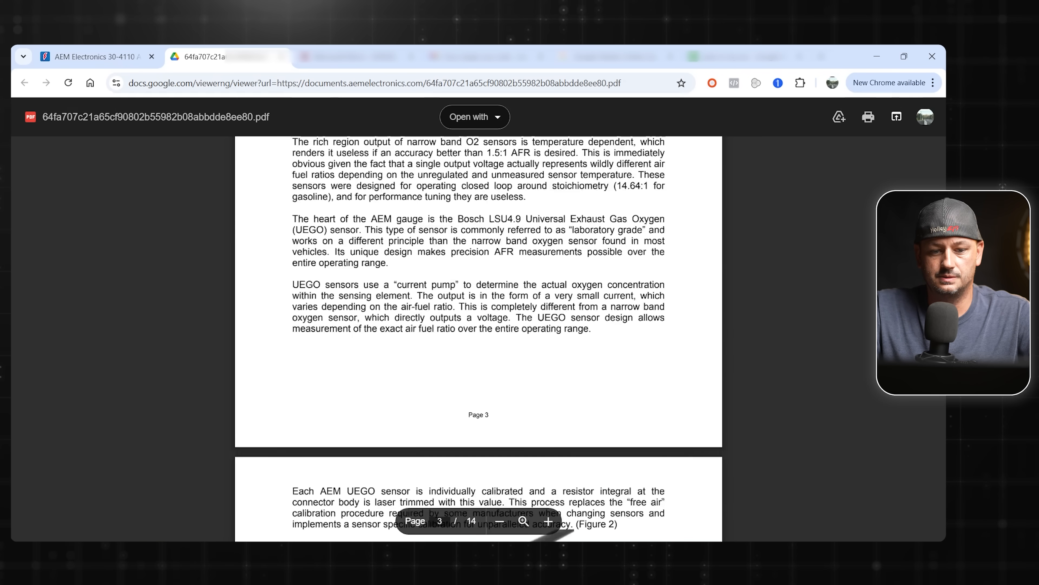
{"action": "scroll", "scroll_direction": "down", "scroll_amount": 3}
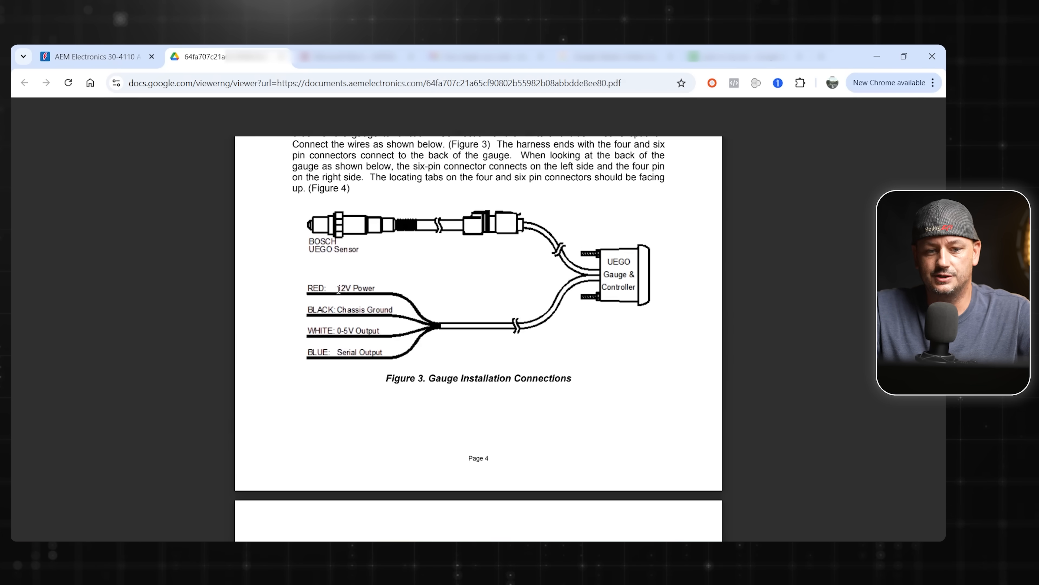
{"action": "mouse_move", "coordinate": [404, 305]}
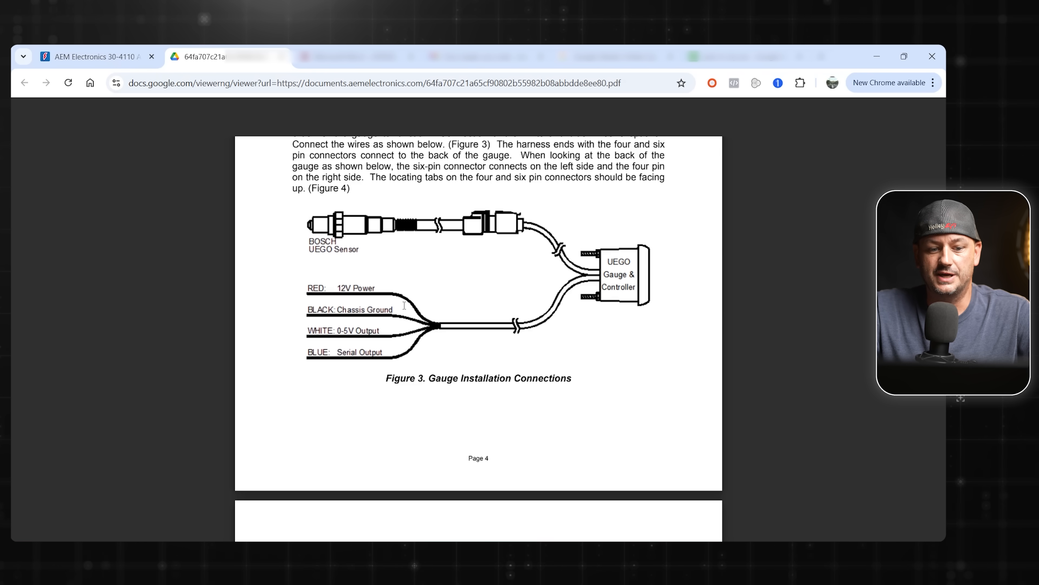
{"action": "mouse_move", "coordinate": [347, 333]}
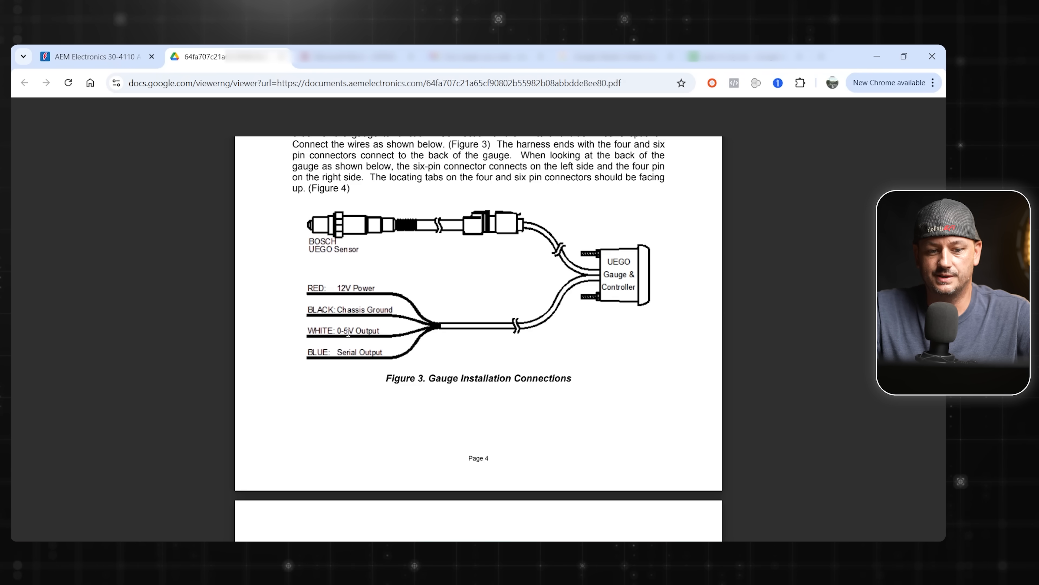
{"action": "mouse_move", "coordinate": [297, 330]}
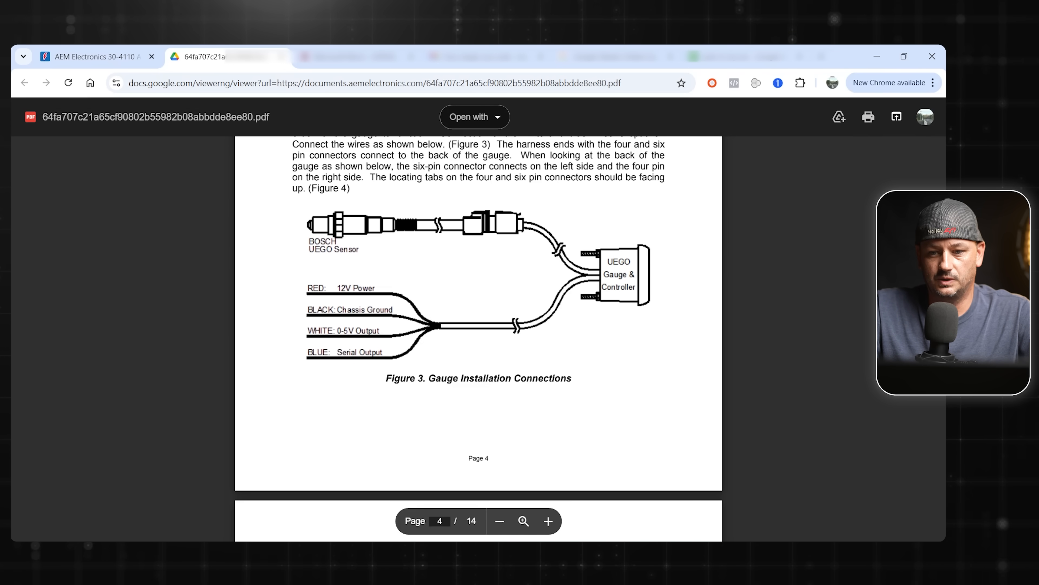
{"action": "scroll", "scroll_direction": "down", "scroll_amount": 3}
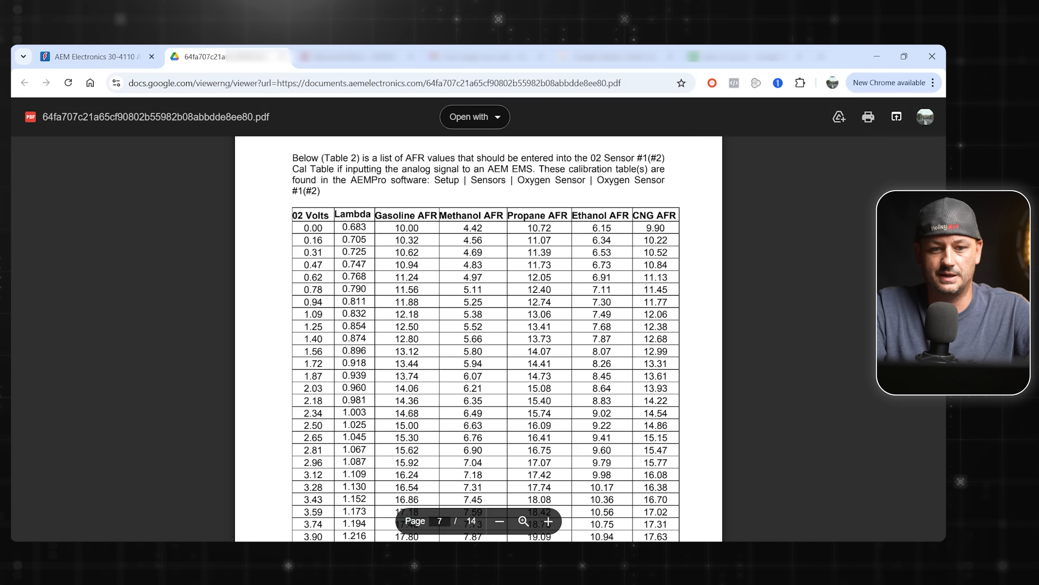
Scroll to Table 2's volts-to-gasoline AFR calibration values on page 7.
{"action": "scroll", "scroll_direction": "down", "scroll_amount": 3}
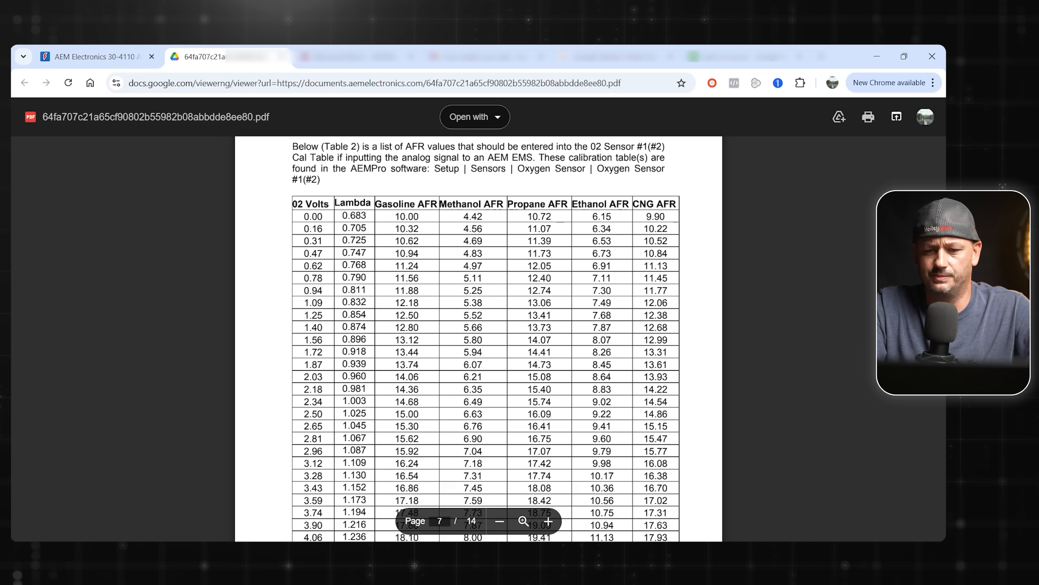
{"action": "scroll", "scroll_direction": "down", "scroll_amount": 3}
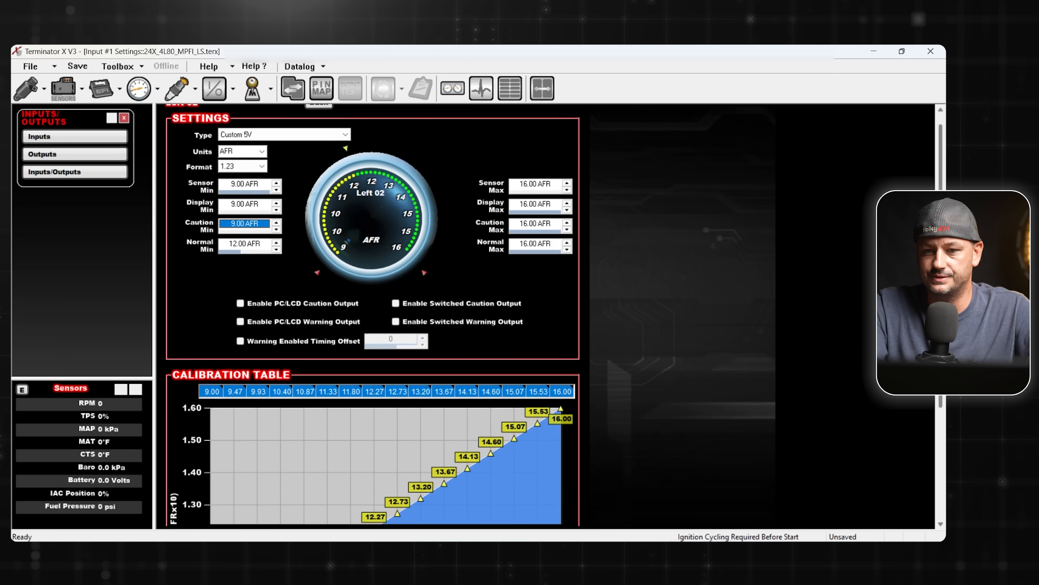
Review Table 2, then switch to the Horizontal_AFR_Calibration_Table sheet in Google Sheets.
{"action": "scroll", "scroll_direction": "down", "scroll_amount": 3}
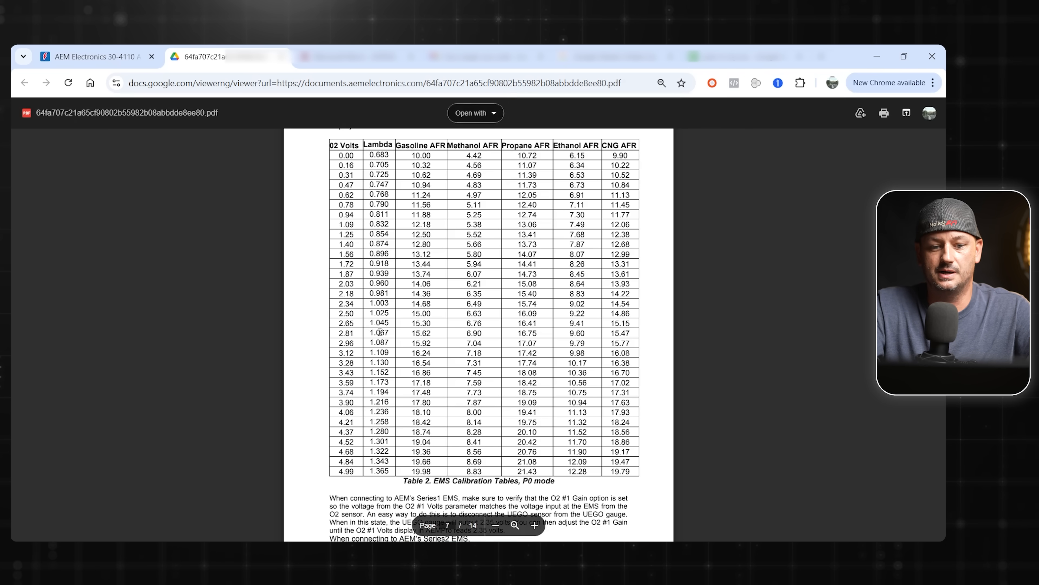
{"action": "mouse_move", "coordinate": [724, 384]}
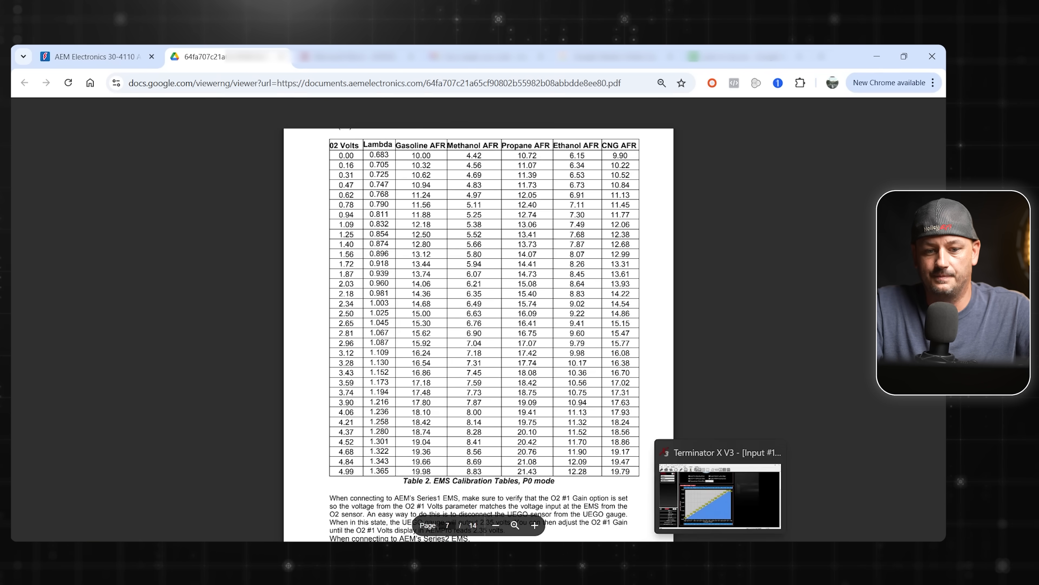
{"action": "left_click", "coordinate": [225, 57]}
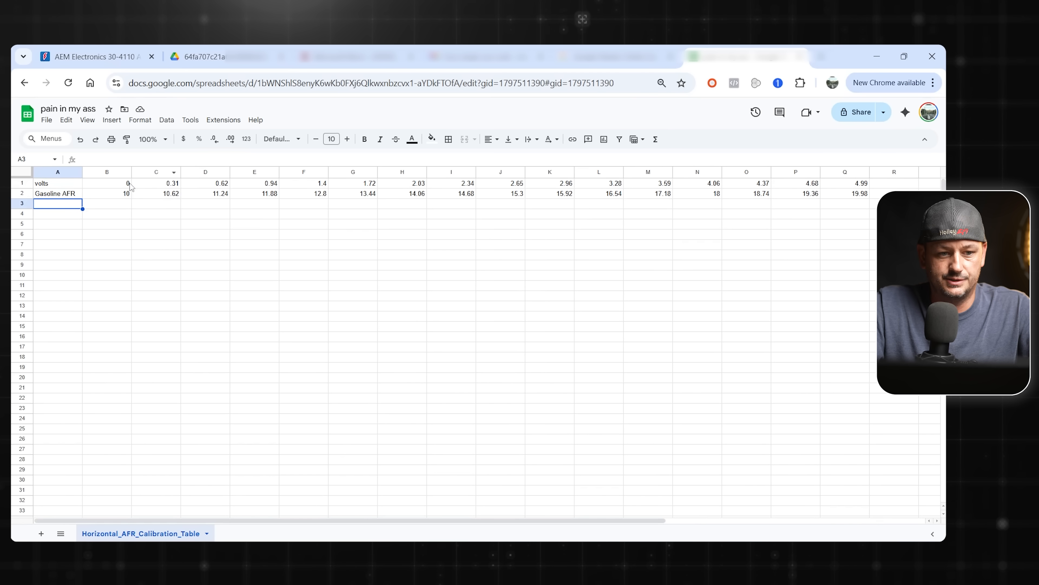
Select the volts row (0.00 to 4.99) in the calibration sheet for copying.
{"action": "left_click_drag", "start_coordinate": [107, 183], "coordinate": [648, 193]}
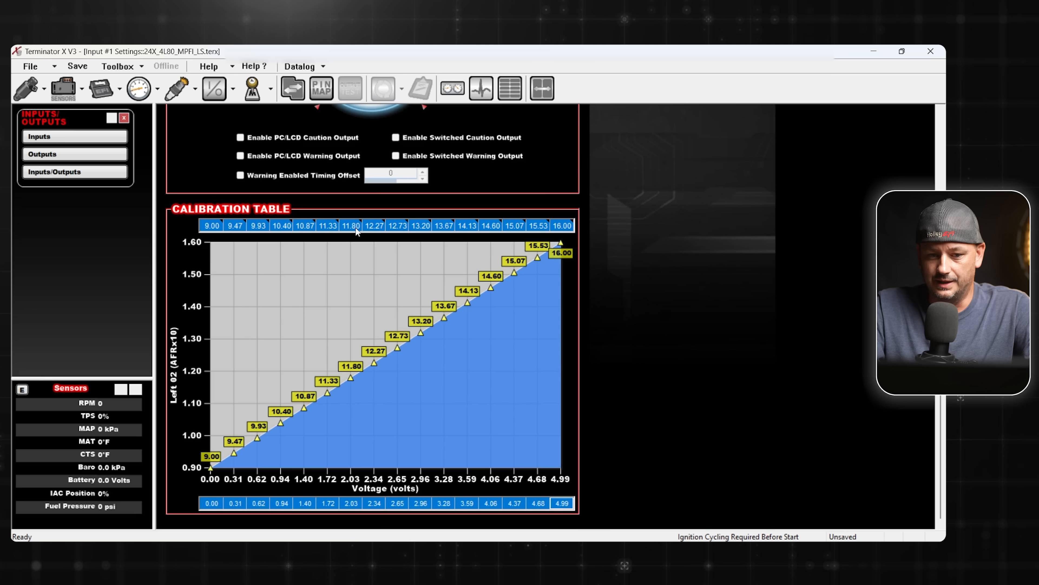
{"action": "mouse_move", "coordinate": [616, 298]}
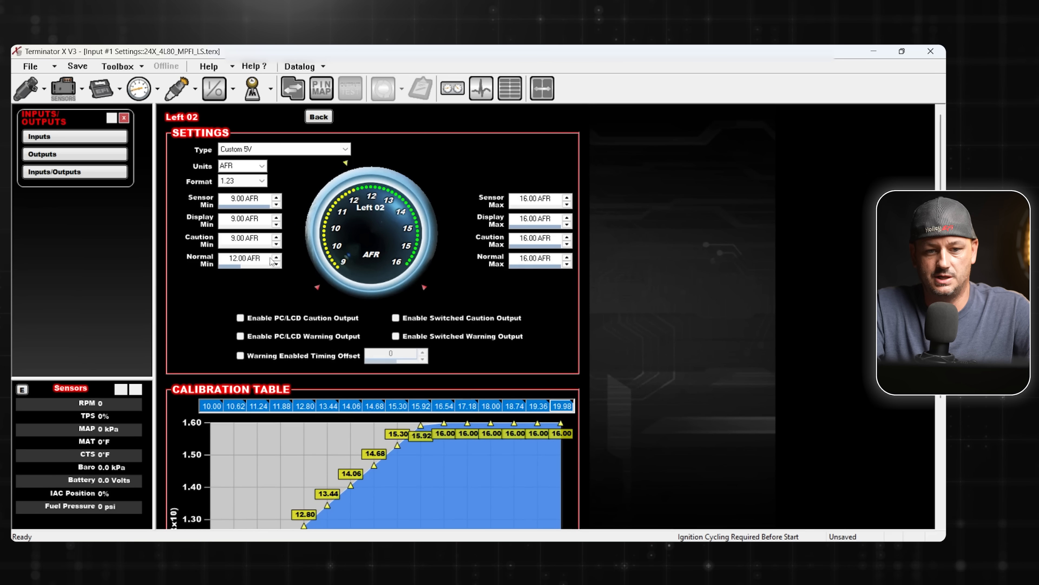
Set the Left O2 gauge minimum to 10.00 and maximum to 20.00 AFR, declining the suggested minimum.
{"action": "left_click", "coordinate": [534, 200]}
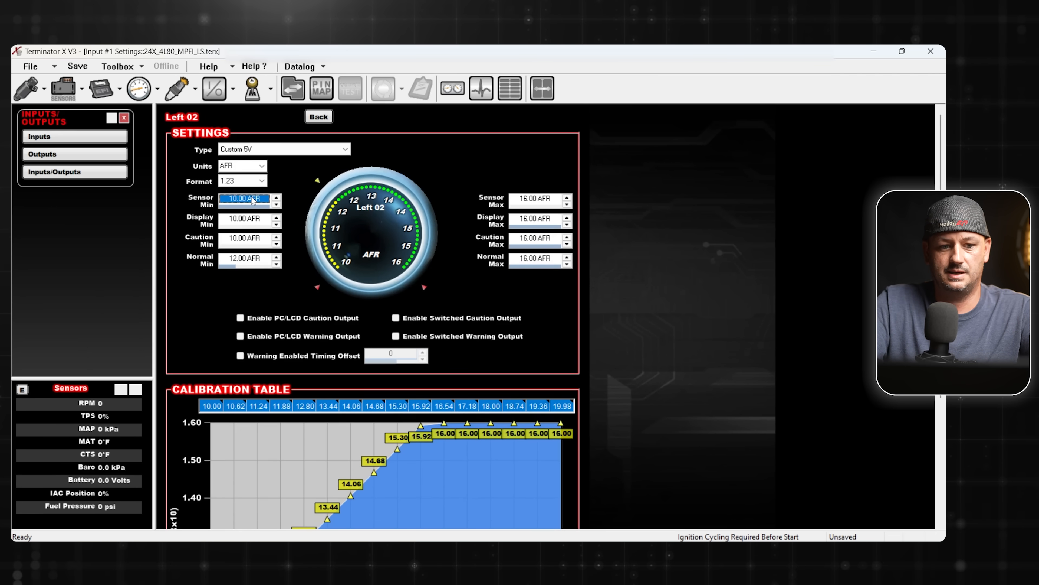
{"action": "left_click", "coordinate": [245, 258]}
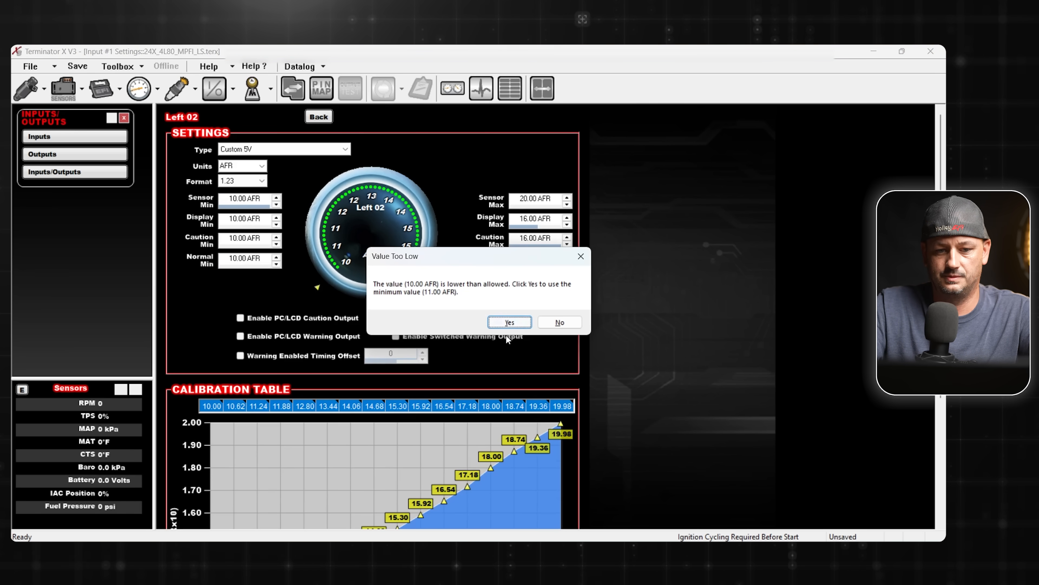
{"action": "left_click", "coordinate": [508, 322]}
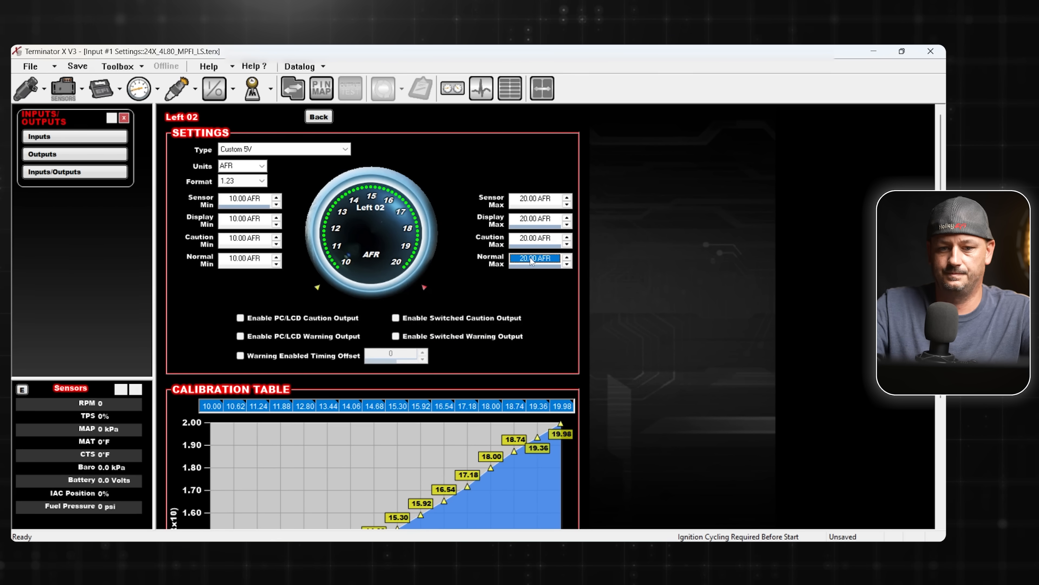
{"action": "scroll", "scroll_direction": "down", "scroll_amount": 3}
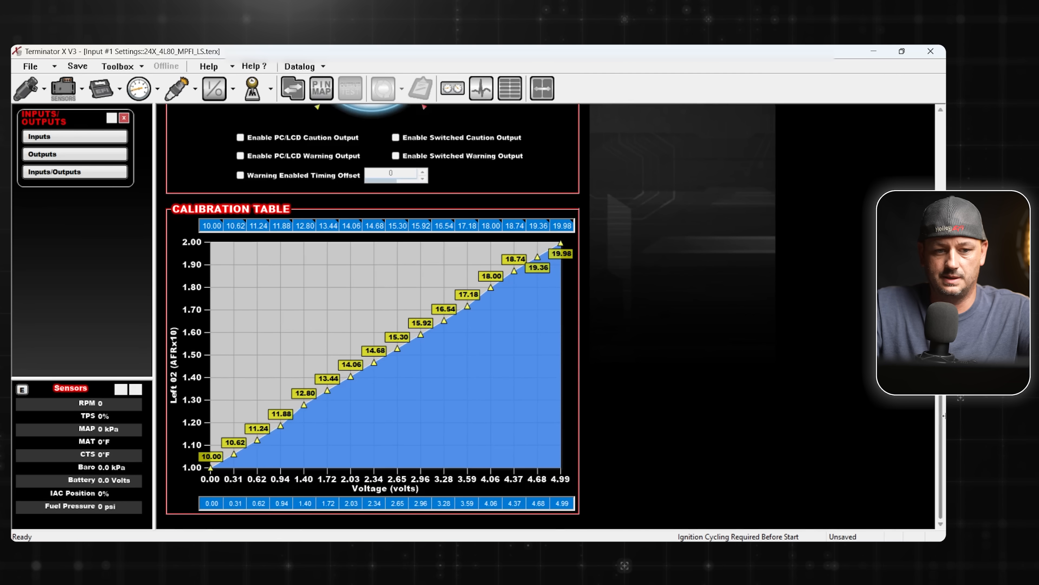
{"action": "left_click", "coordinate": [280, 225]}
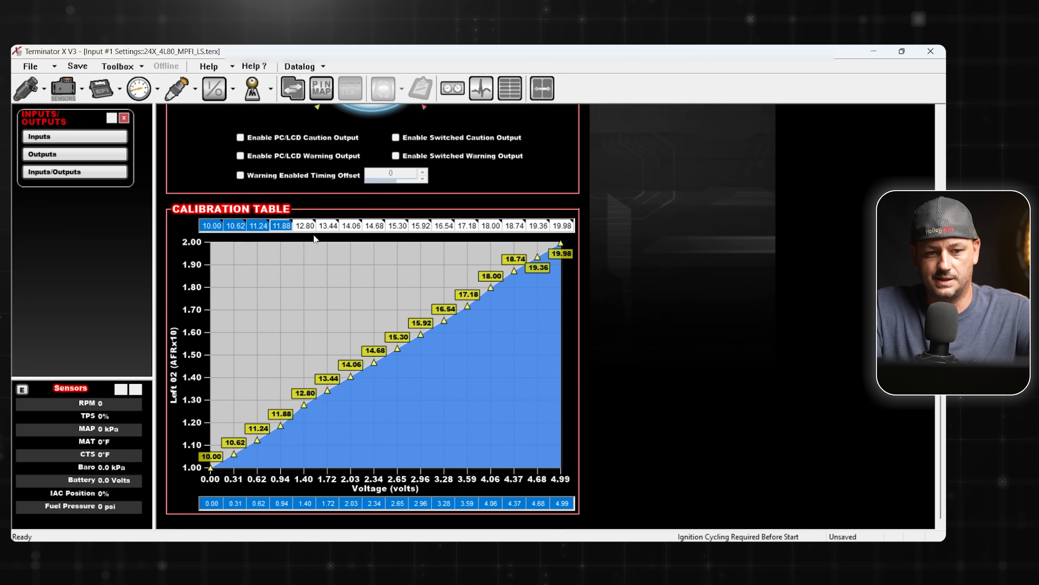
{"action": "left_click", "coordinate": [561, 225]}
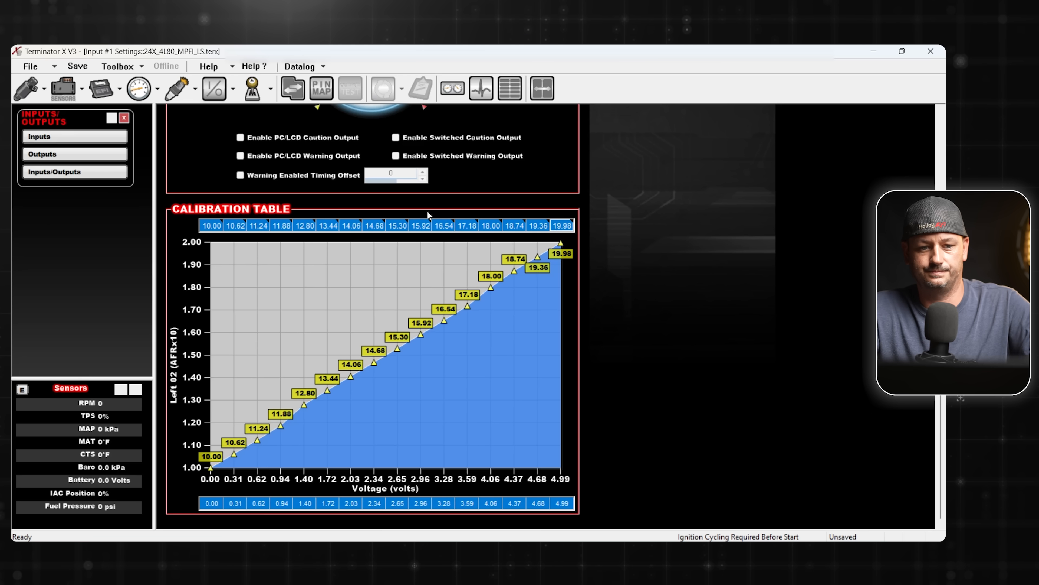
{"action": "mouse_move", "coordinate": [340, 410]}
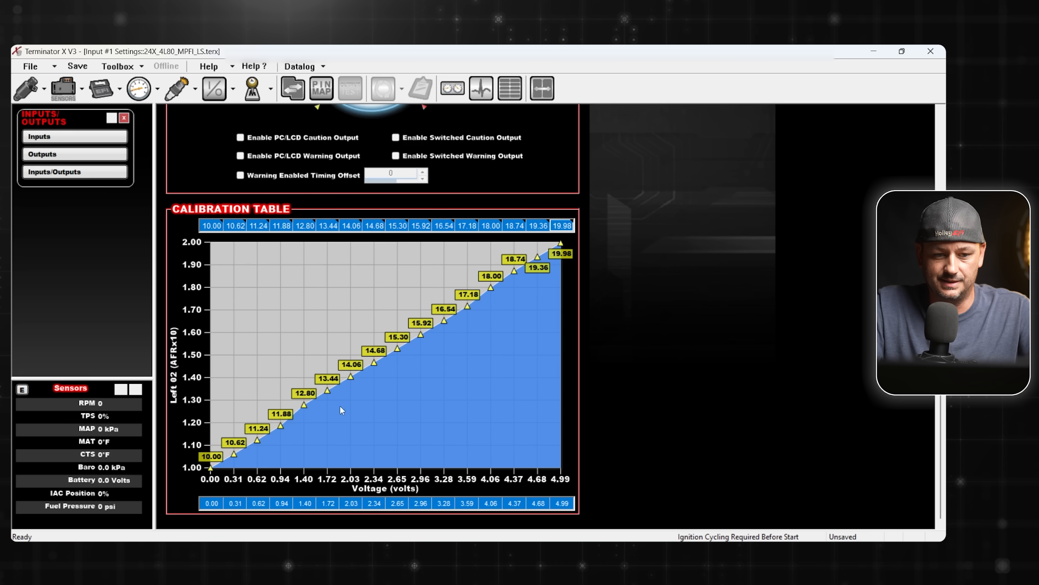
{"action": "mouse_move", "coordinate": [417, 338]}
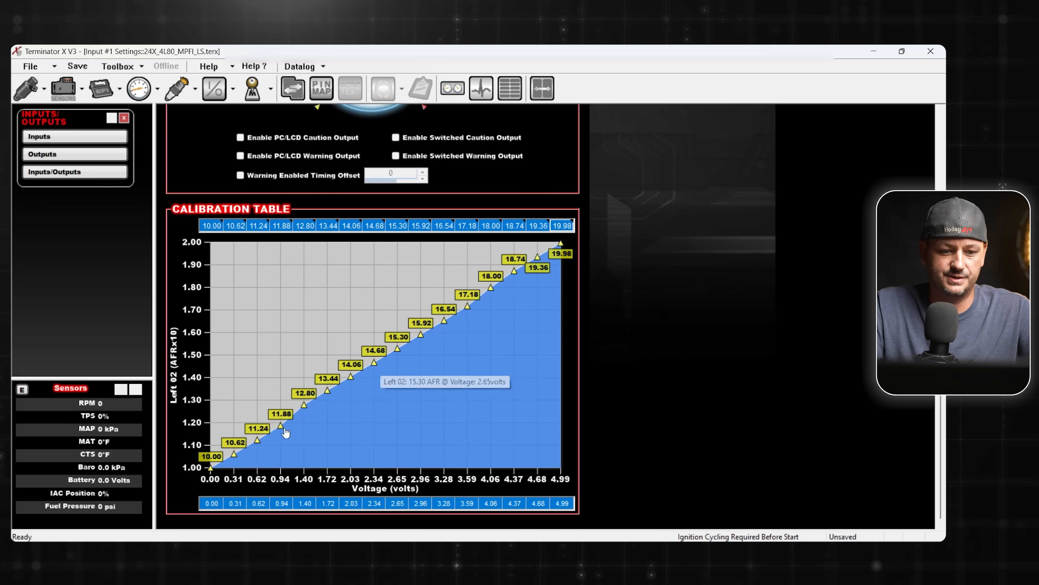
{"action": "mouse_move", "coordinate": [452, 407]}
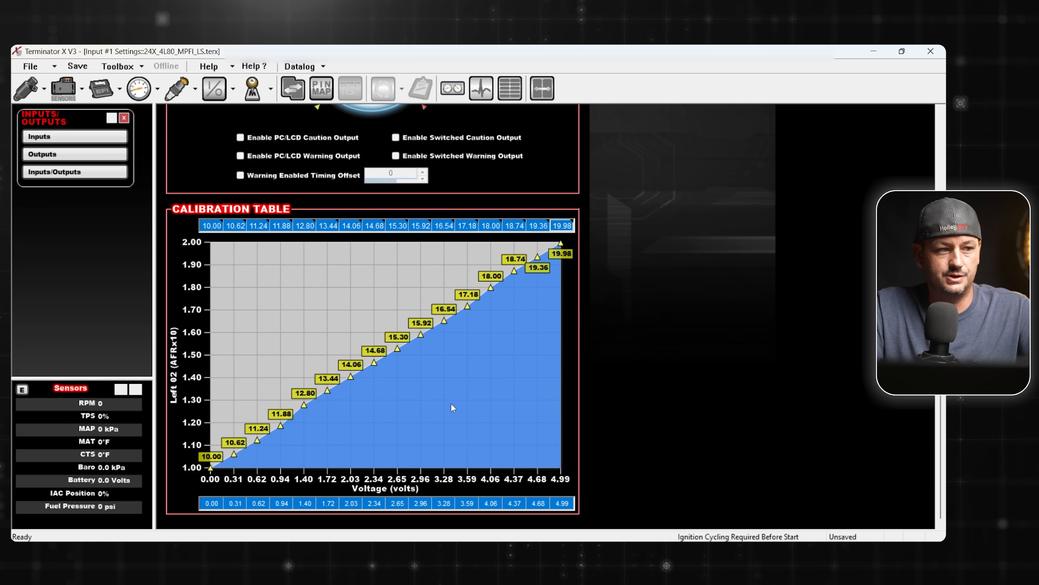
{"action": "mouse_move", "coordinate": [567, 366]}
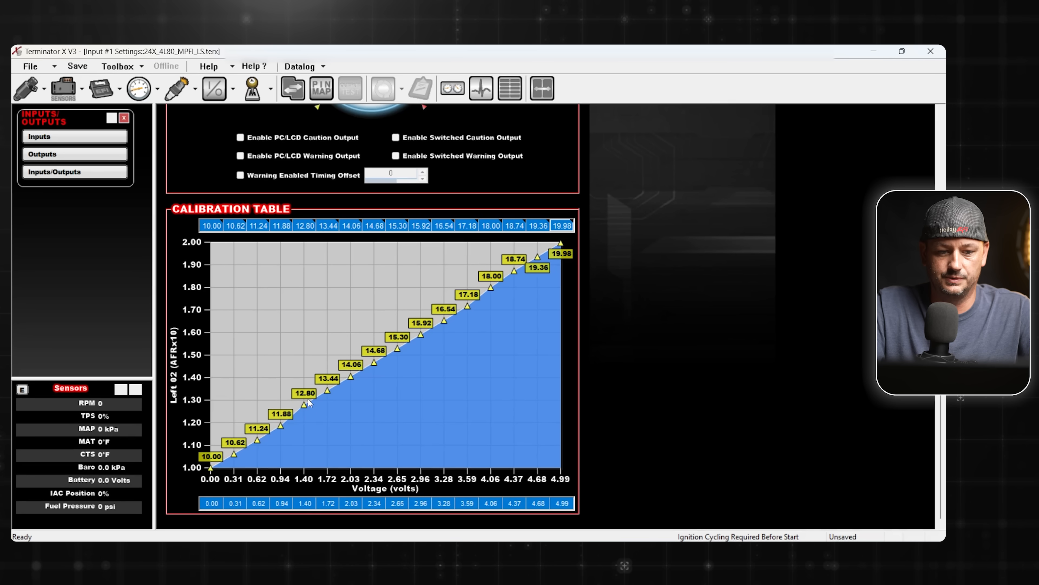
{"action": "mouse_move", "coordinate": [260, 236]}
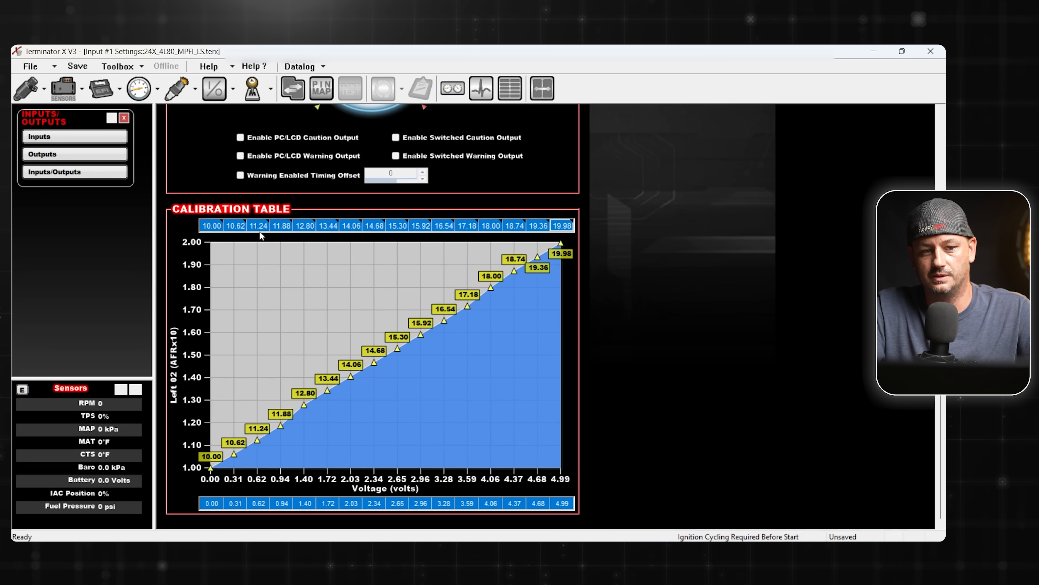
{"action": "mouse_move", "coordinate": [437, 237]}
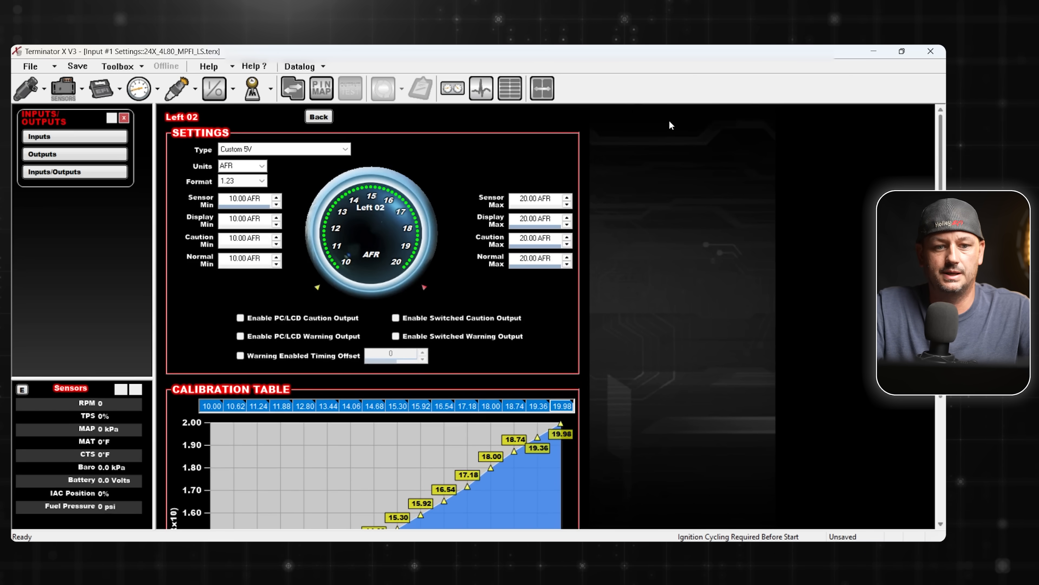
Show the ECU pin map and pick up Left 02 from the unassigned inputs.
{"action": "left_click", "coordinate": [321, 88]}
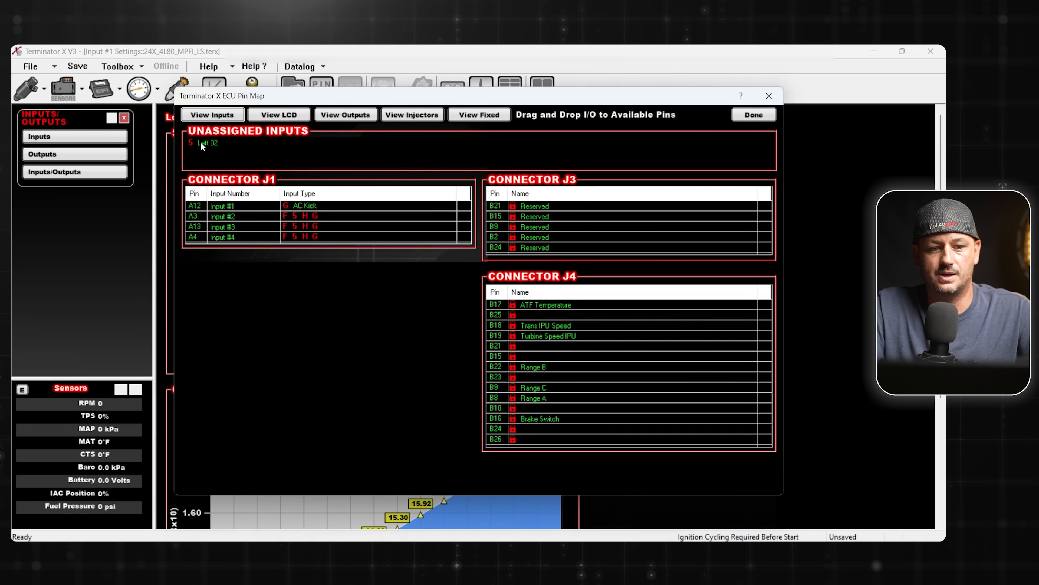
{"action": "mouse_move", "coordinate": [210, 151]}
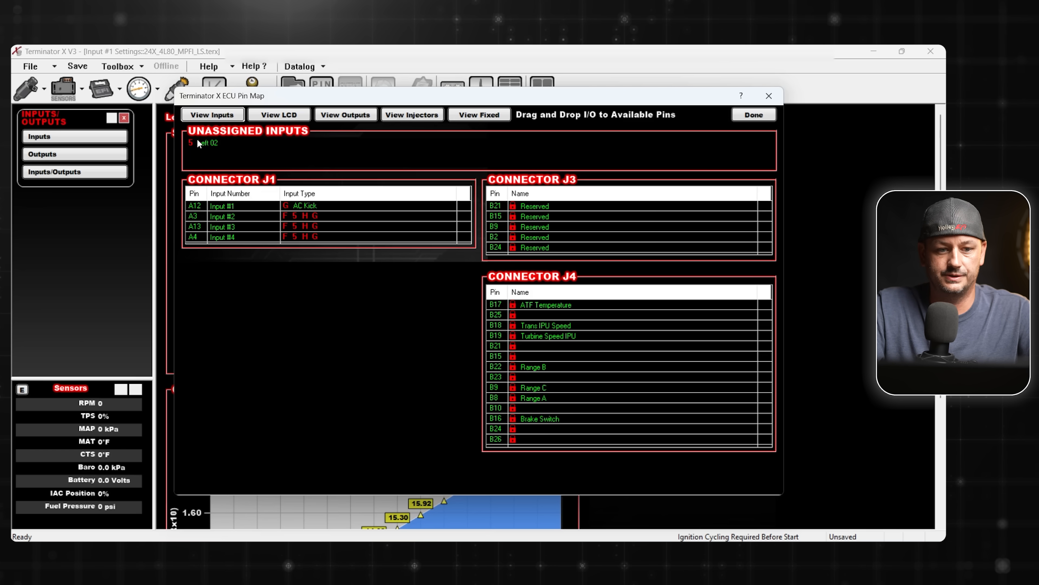
{"action": "left_click", "coordinate": [207, 143]}
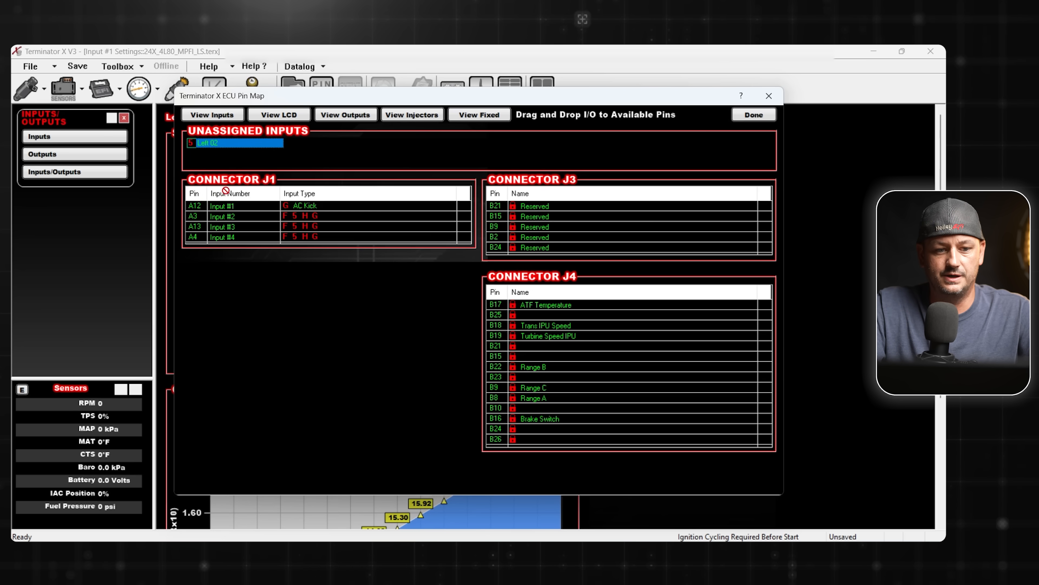
{"action": "mouse_move", "coordinate": [204, 222]}
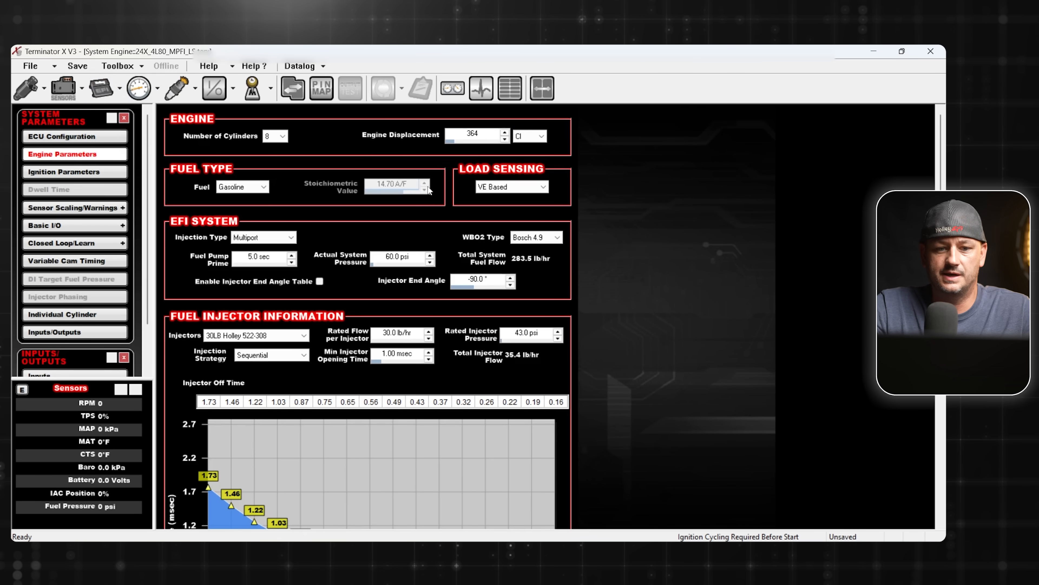
{"action": "mouse_move", "coordinate": [557, 250]}
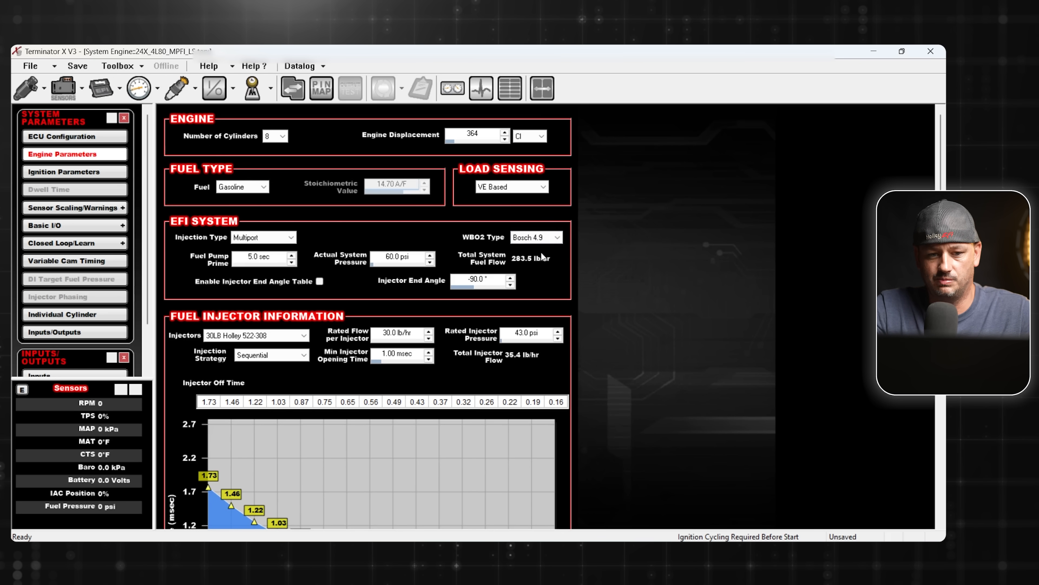
{"action": "mouse_move", "coordinate": [552, 236]}
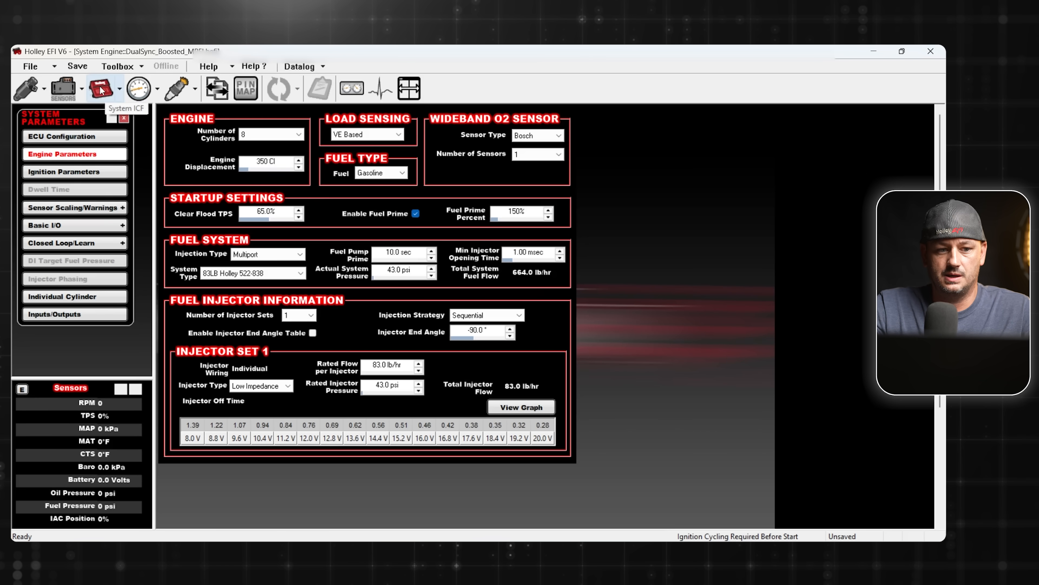
{"action": "mouse_move", "coordinate": [466, 174]}
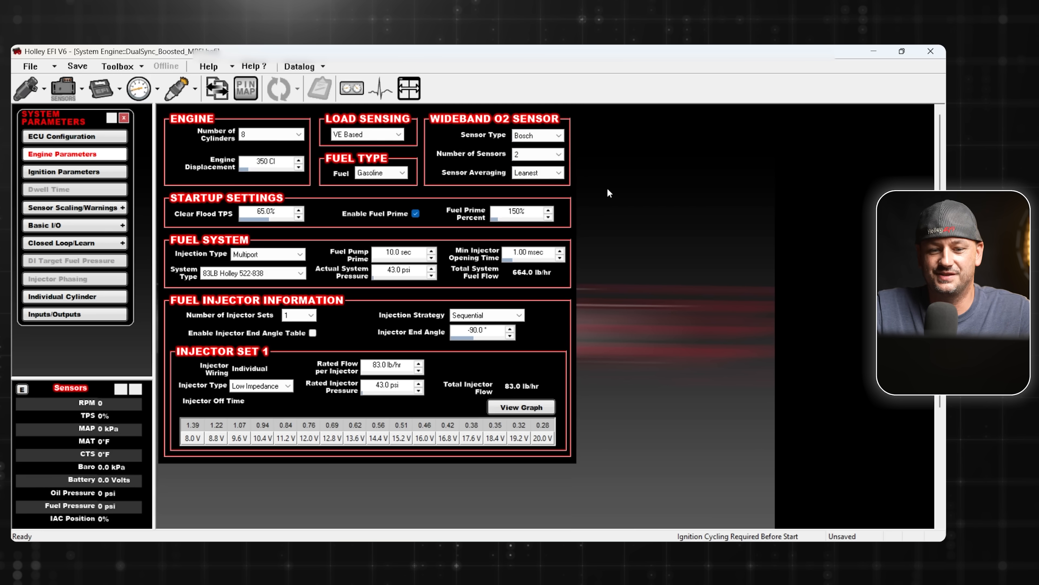
List the wideband O2 sensor averaging choices with Leanest set for two sensors.
{"action": "left_click", "coordinate": [561, 172]}
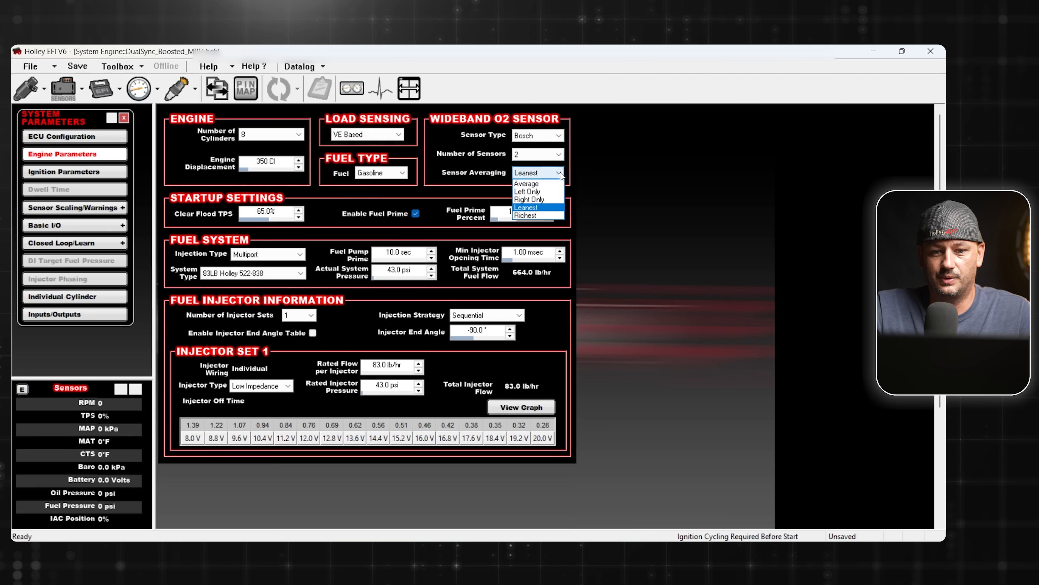
{"action": "mouse_move", "coordinate": [527, 184]}
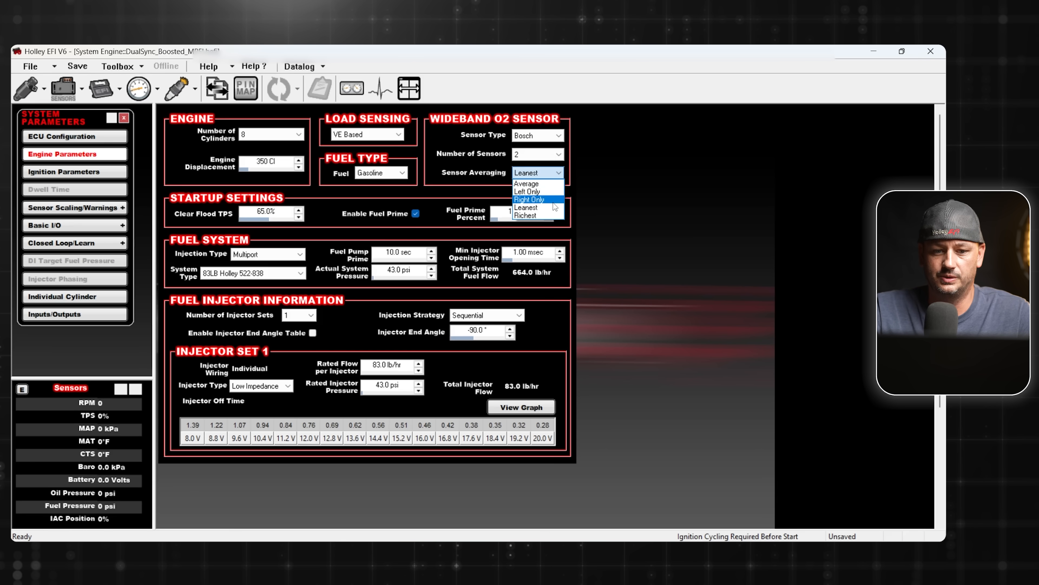
{"action": "mouse_move", "coordinate": [537, 215]}
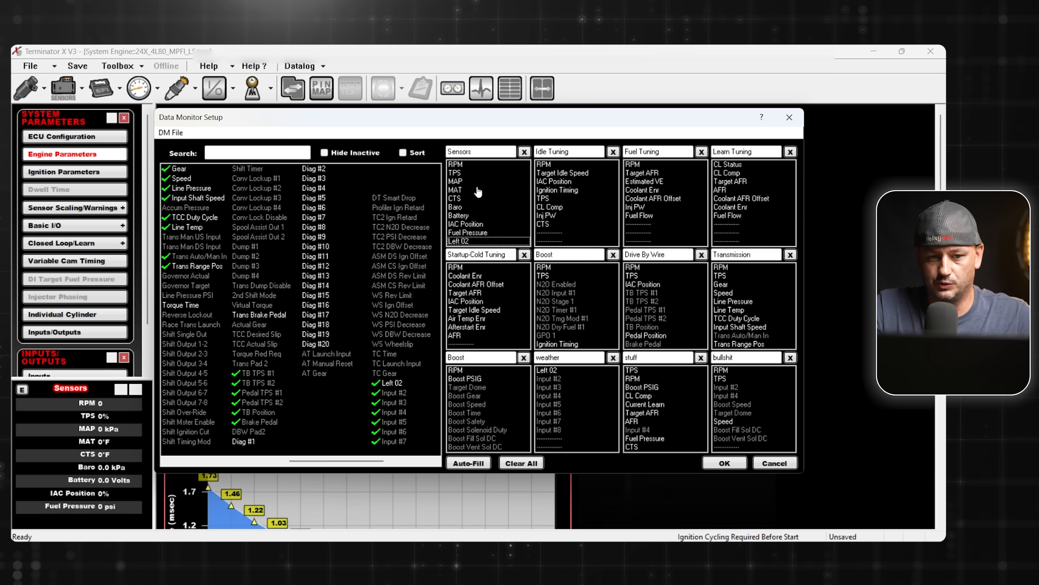
Accept and save the data monitor setup so Left 02 shows in the live sensor readout.
{"action": "left_click", "coordinate": [724, 463]}
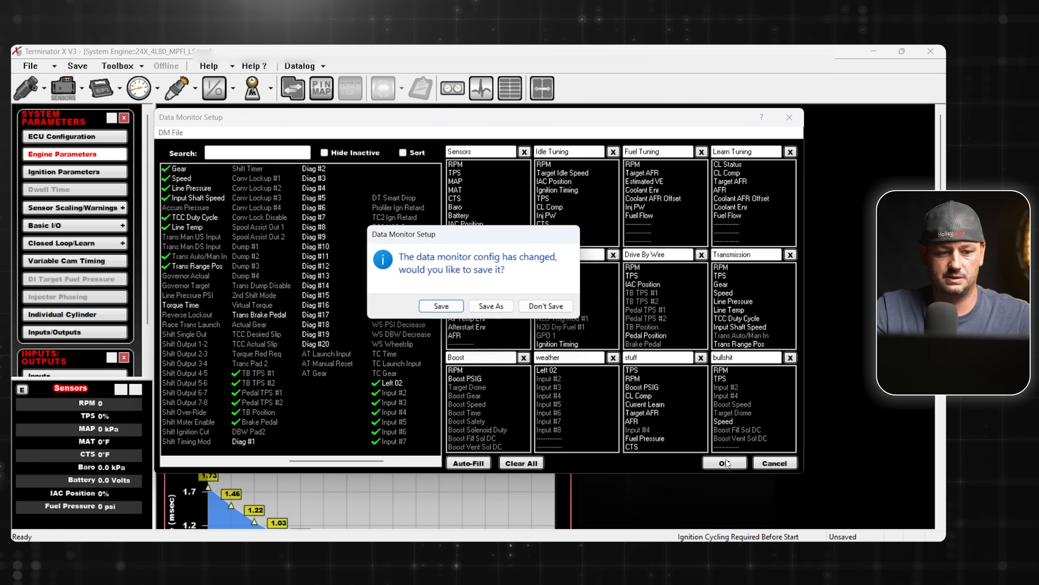
{"action": "left_click", "coordinate": [546, 306]}
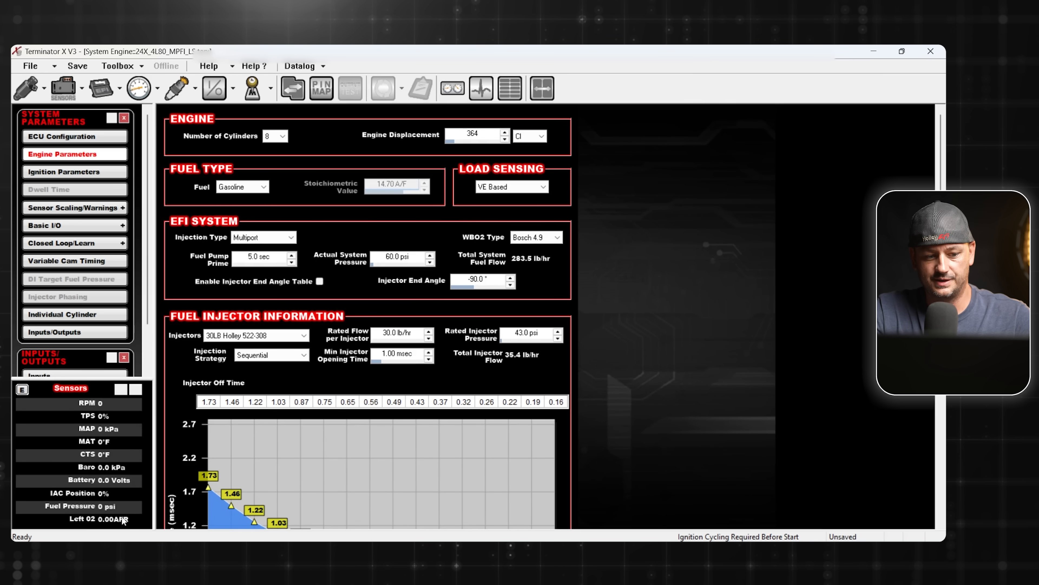
{"action": "mouse_move", "coordinate": [112, 521]}
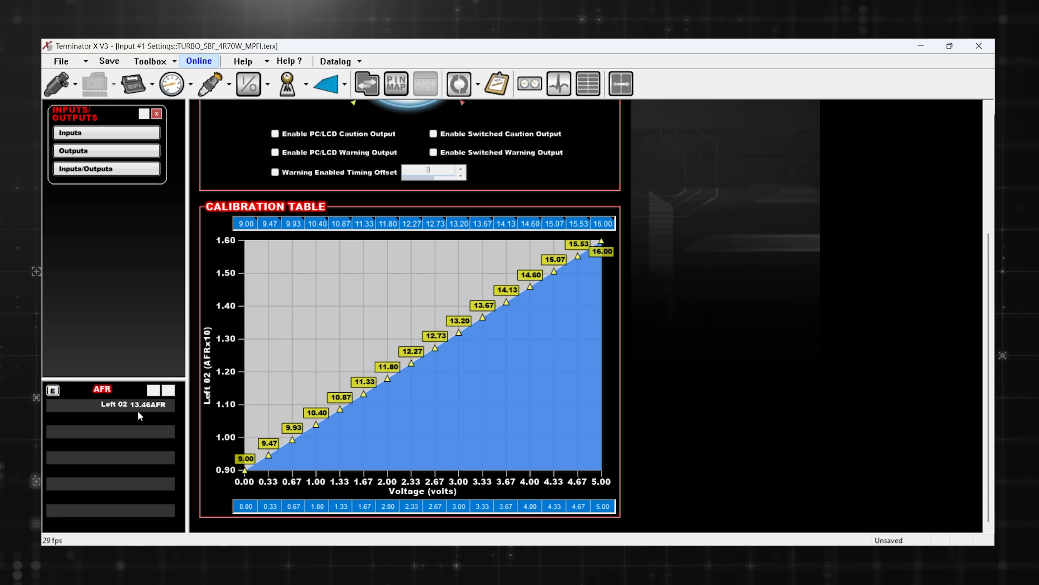
{"action": "mouse_move", "coordinate": [625, 233]}
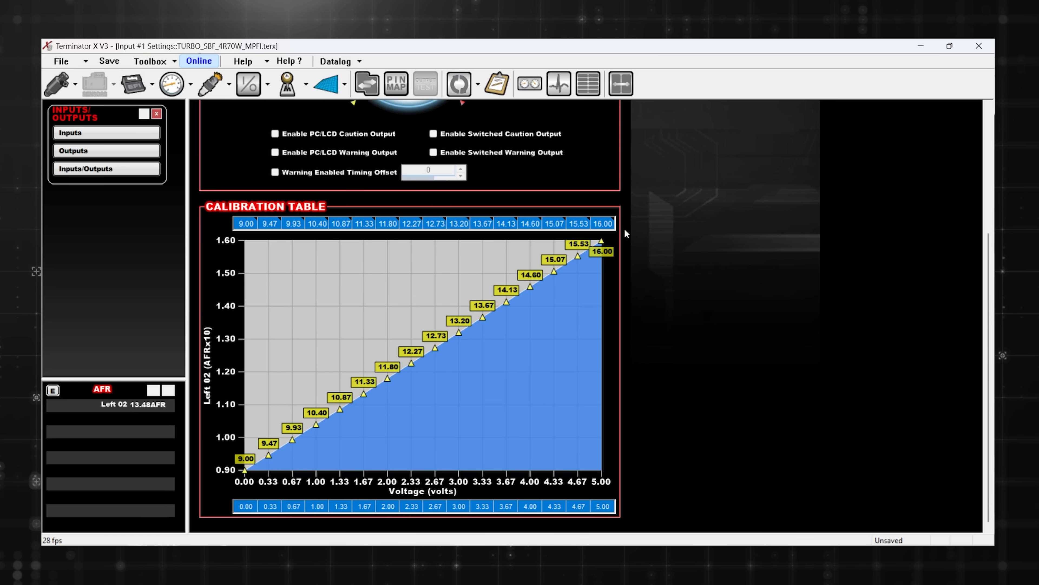
{"action": "mouse_move", "coordinate": [266, 410]}
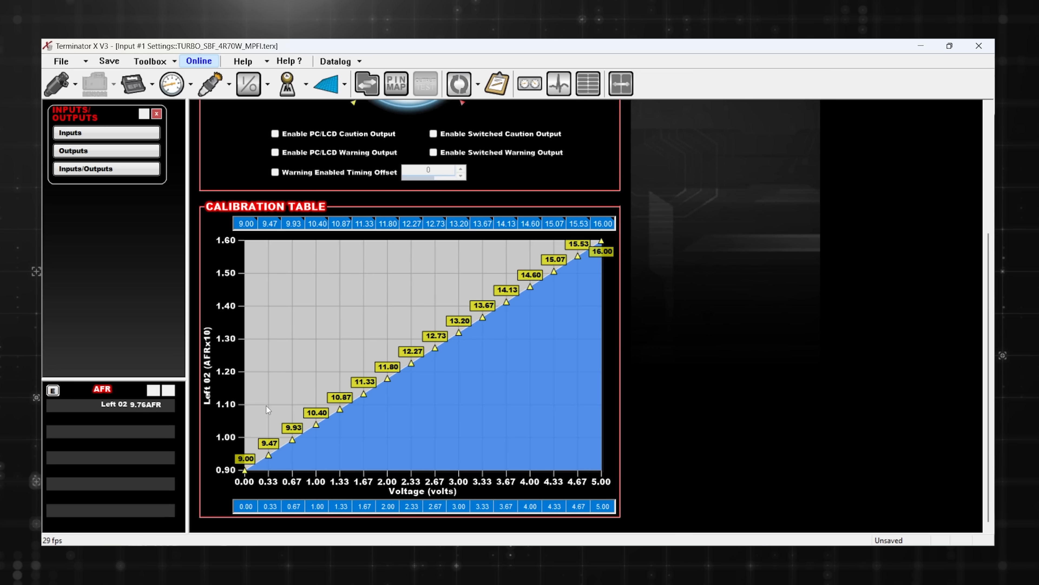
Switch to the Terminator X Datalogger with the recorded log plotted.
{"action": "left_click", "coordinate": [457, 84]}
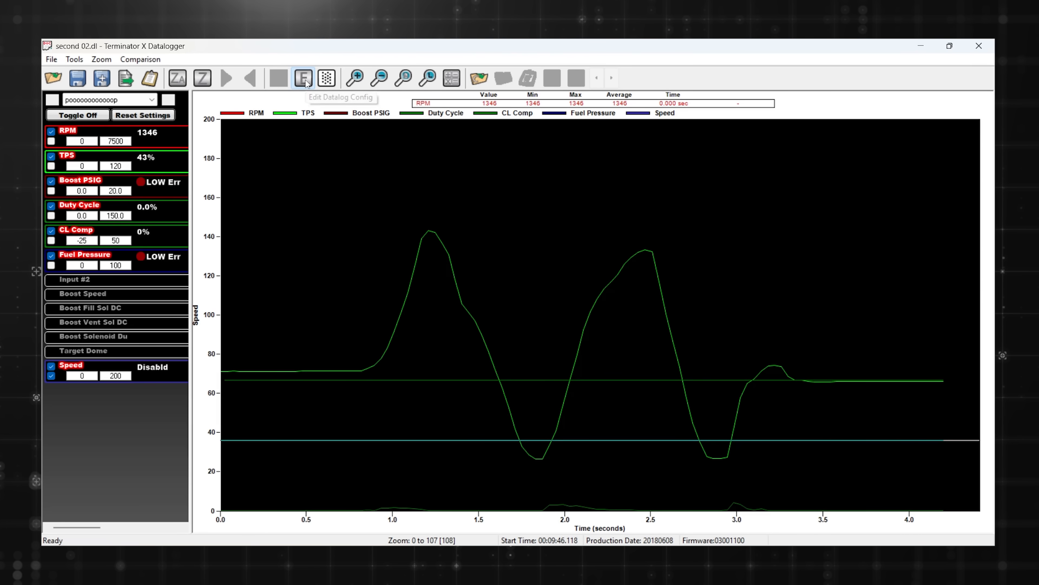
Add Left 02 to the graphed channels with a 9–16 AFR scale beside TPS.
{"action": "left_click", "coordinate": [302, 77]}
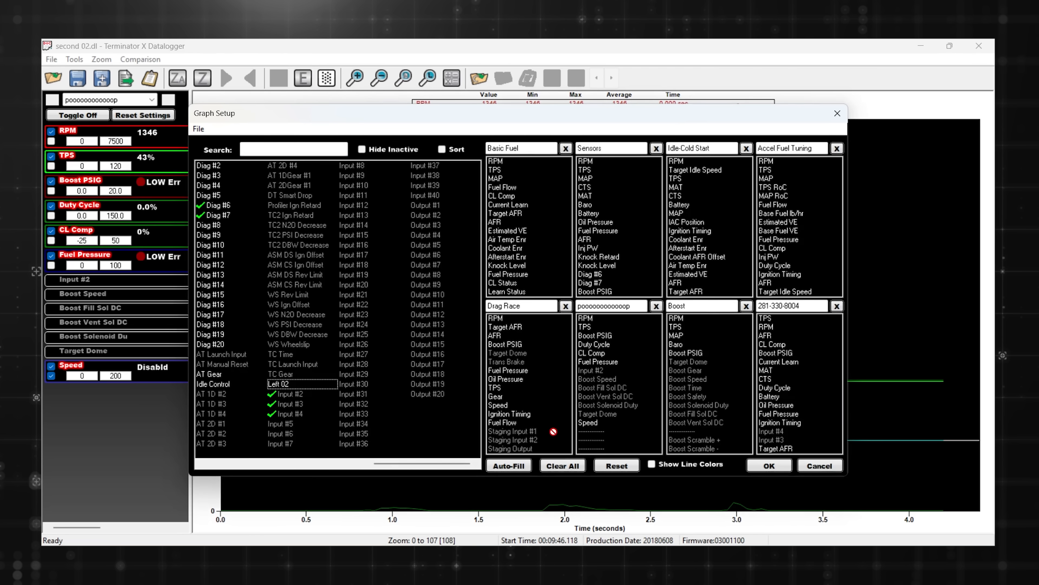
{"action": "left_click", "coordinate": [769, 464]}
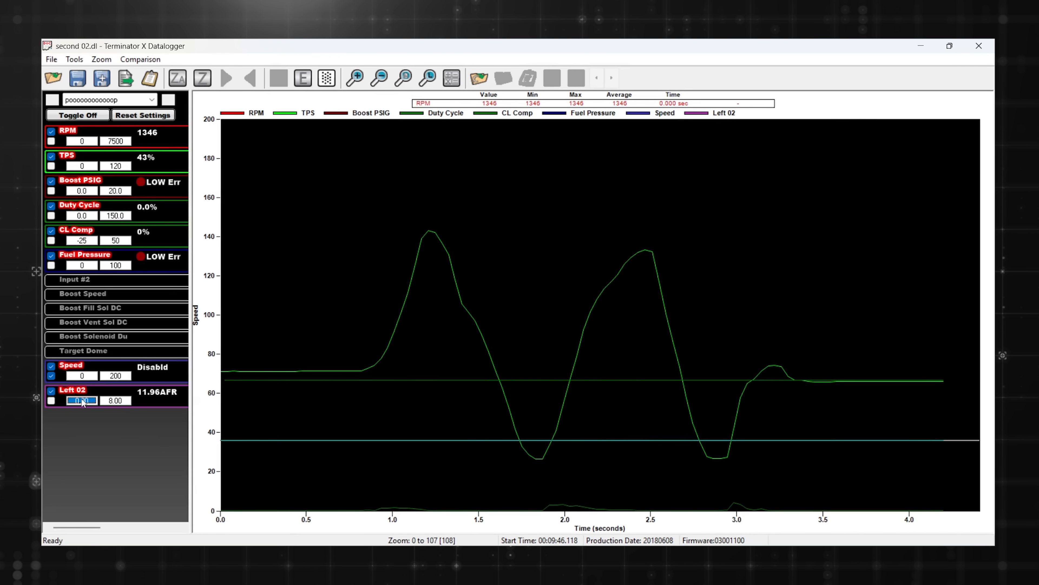
{"action": "left_click", "coordinate": [116, 400]}
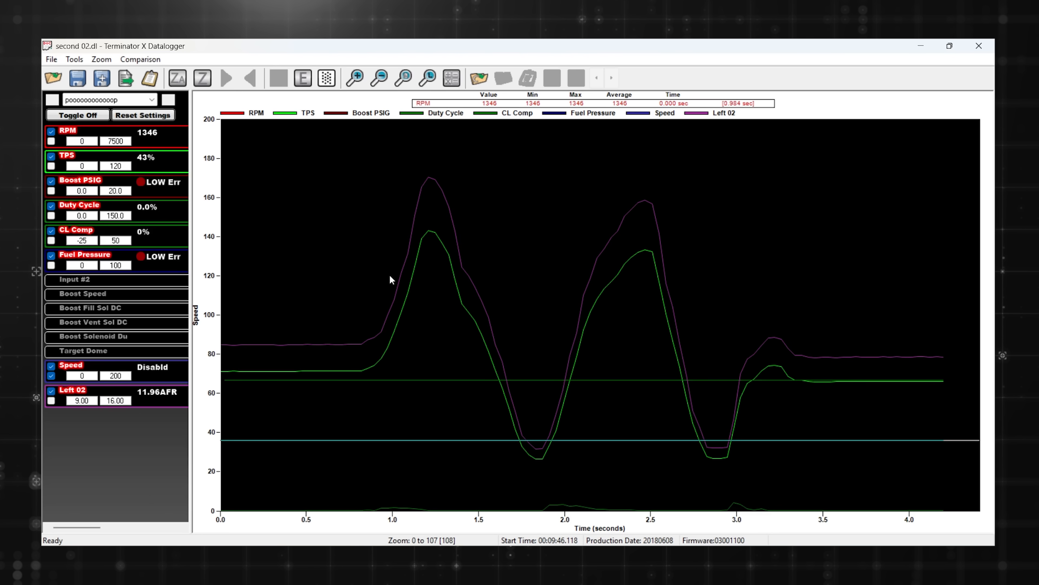
{"action": "mouse_move", "coordinate": [728, 417]}
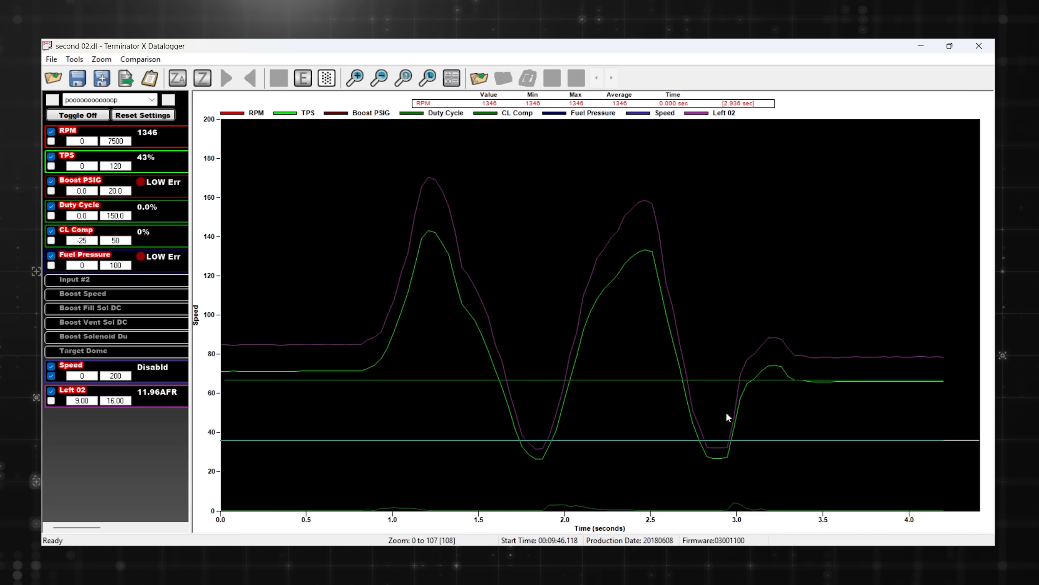
{"action": "mouse_move", "coordinate": [729, 383]}
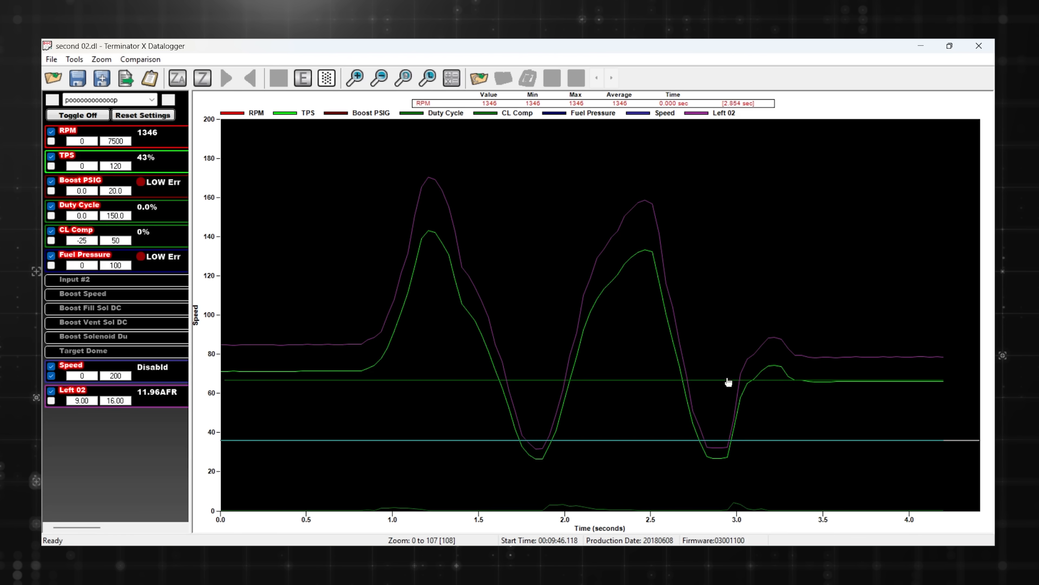
{"action": "mouse_move", "coordinate": [325, 324]}
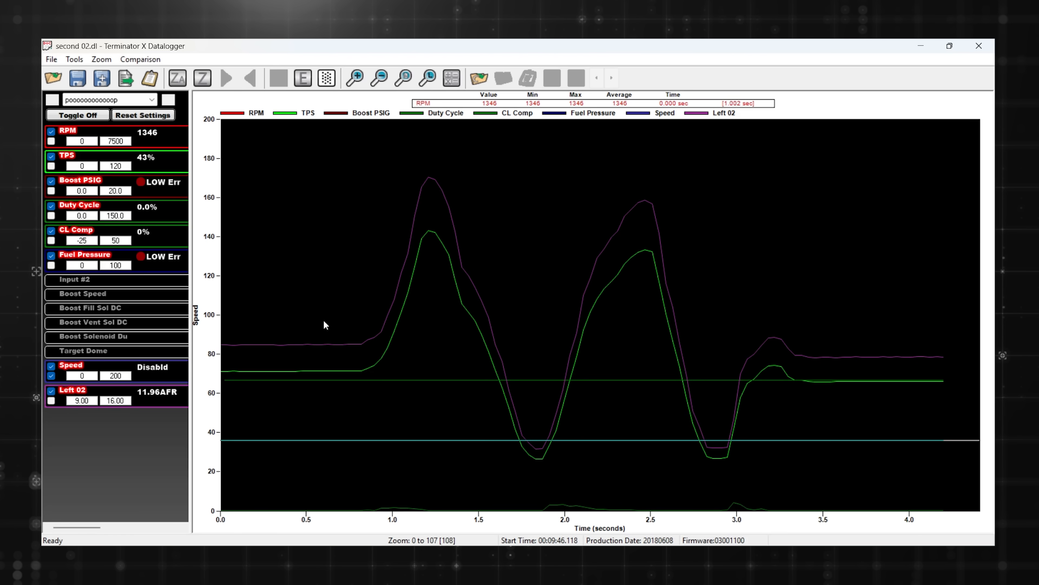